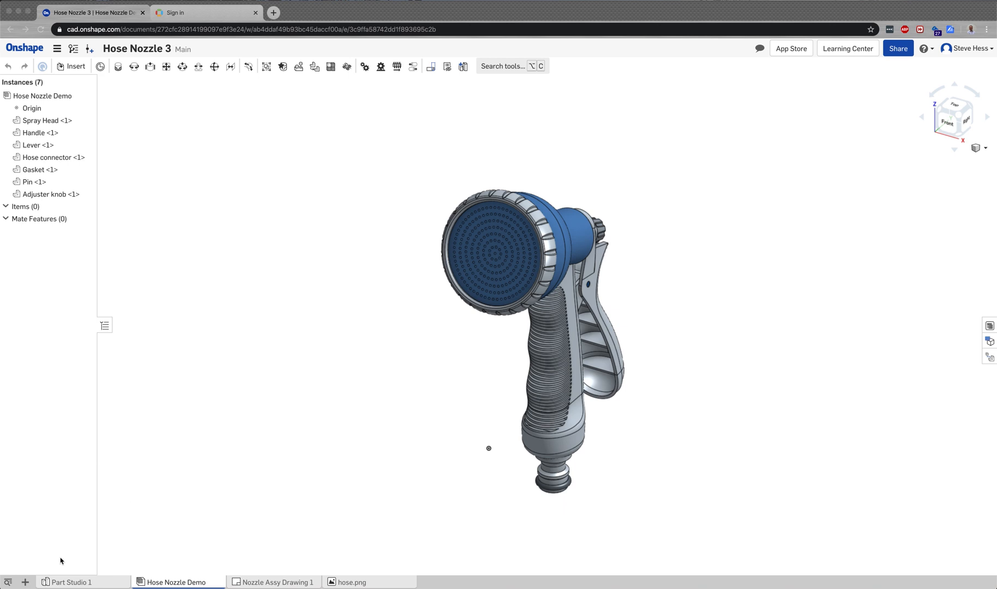
pyautogui.moveTo(25, 582)
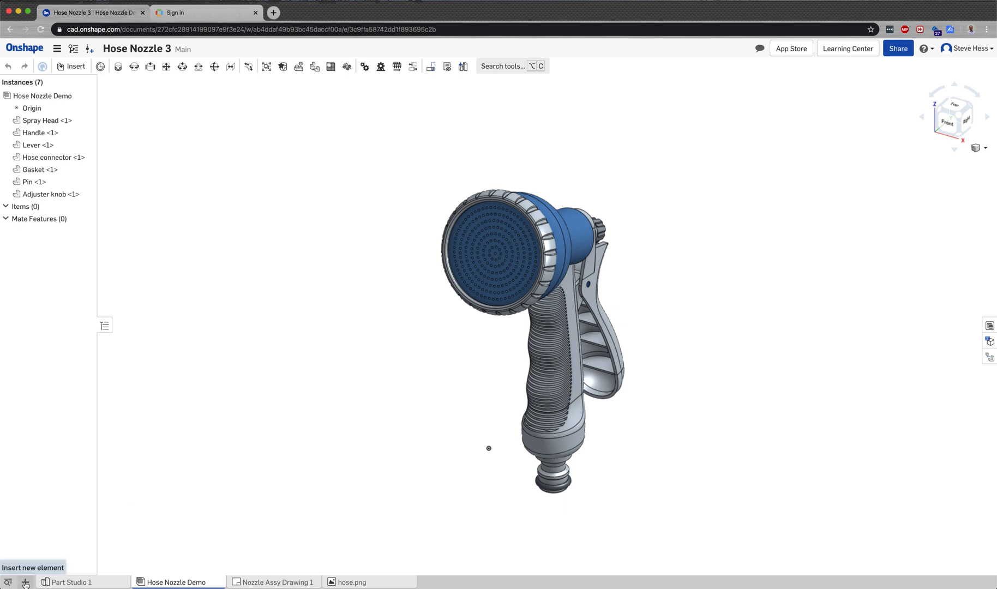
# - Bring up the insert-new-element menu from the bottom-left + button of the document tabs
pyautogui.click(25, 583)
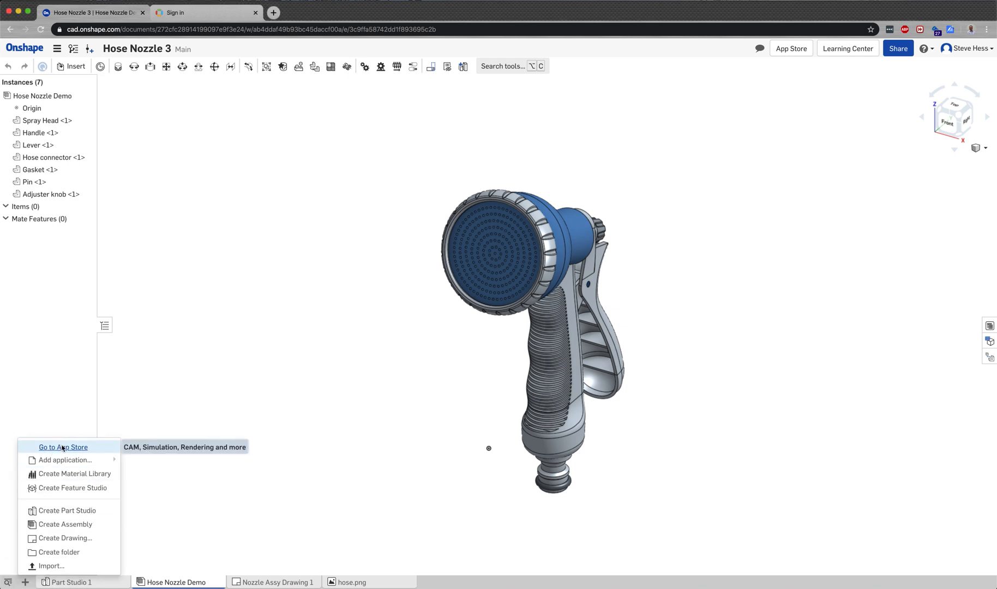
# - Go to the Onshape App Store and read through the OpenBOM app description
pyautogui.click(62, 446)
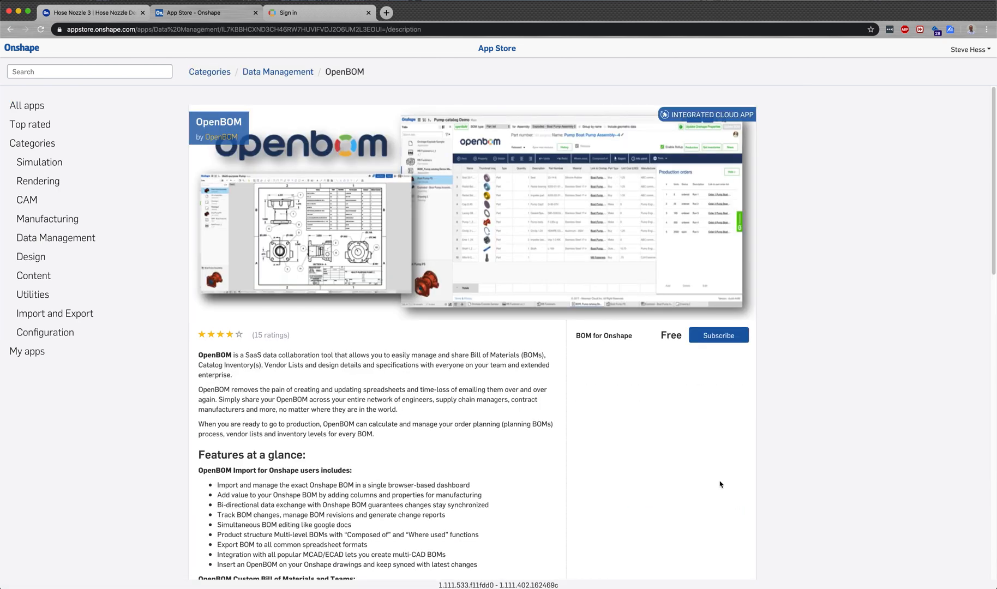
pyautogui.scroll(-3)
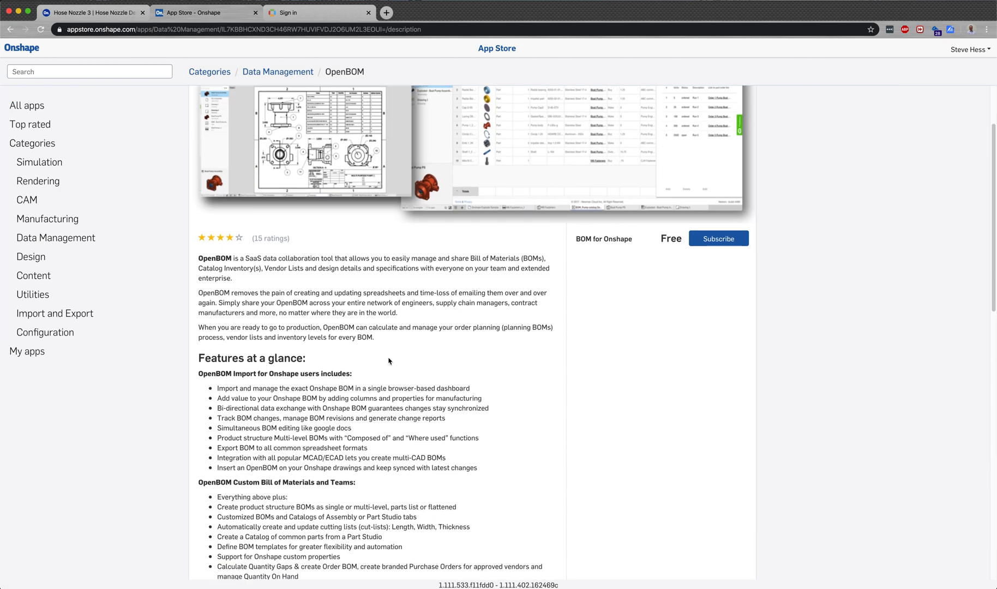
pyautogui.scroll(-3)
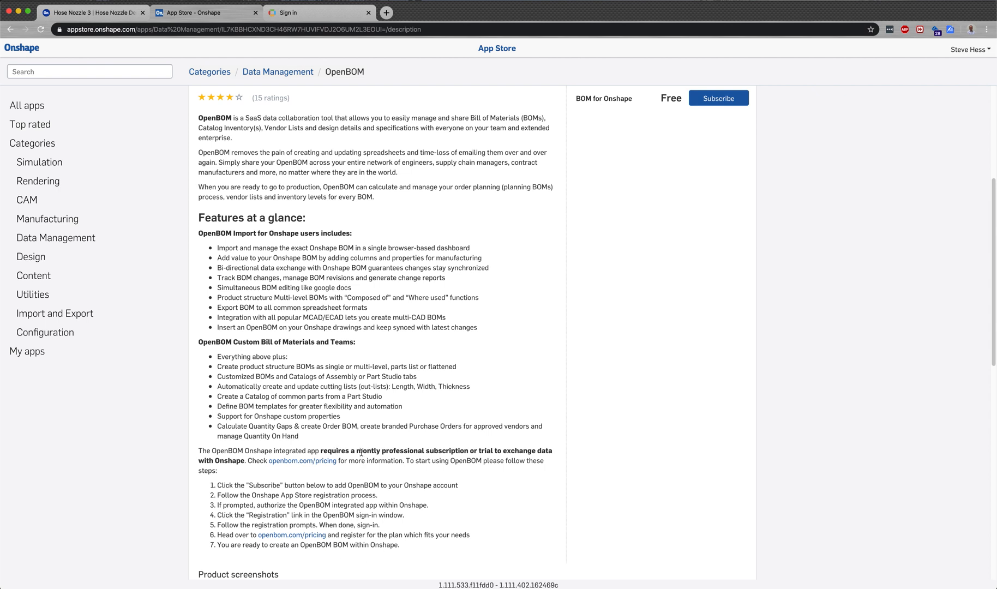
pyautogui.moveTo(280, 484)
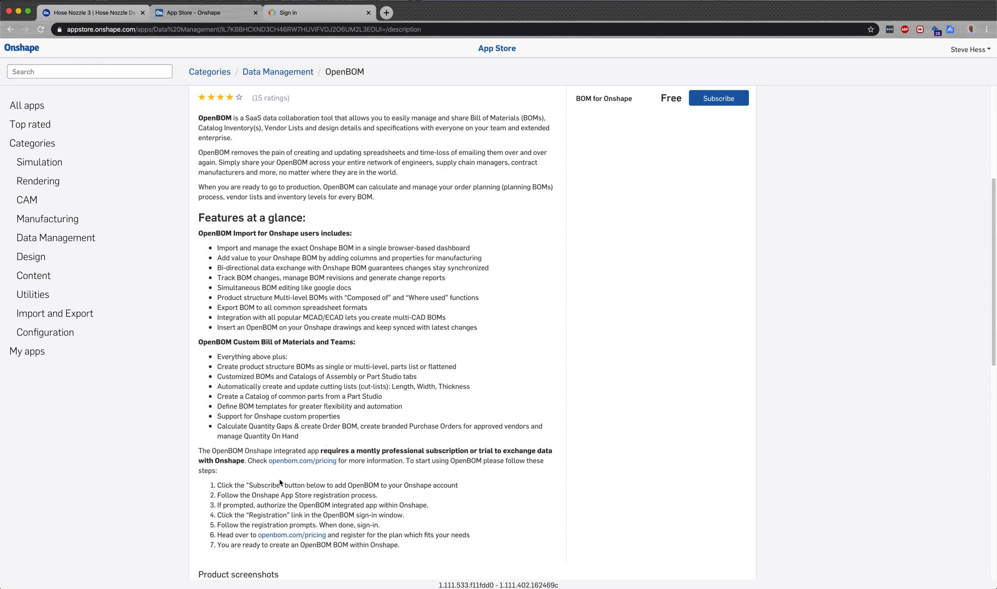
pyautogui.moveTo(198, 515)
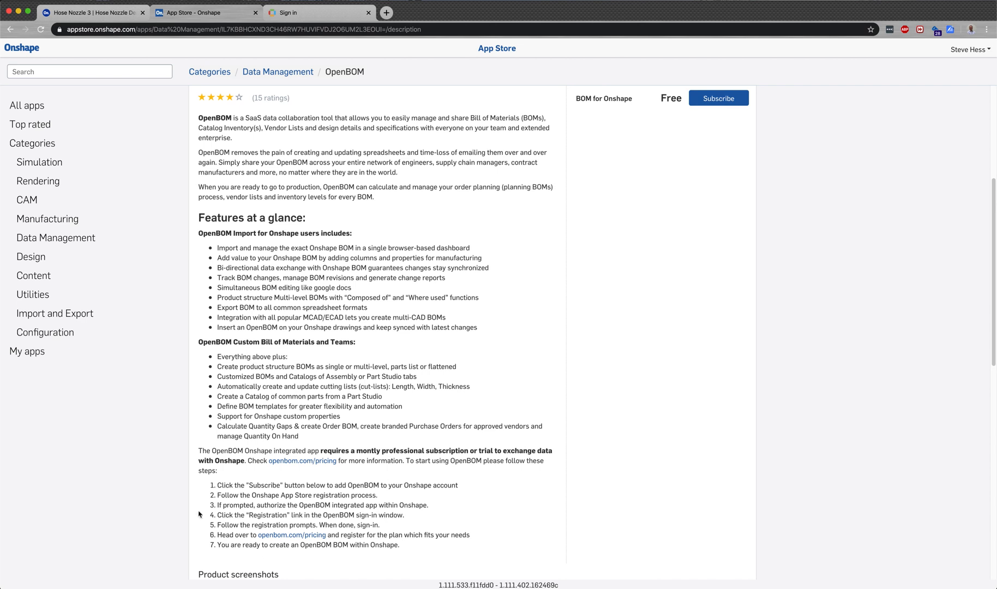
pyautogui.scroll(3)
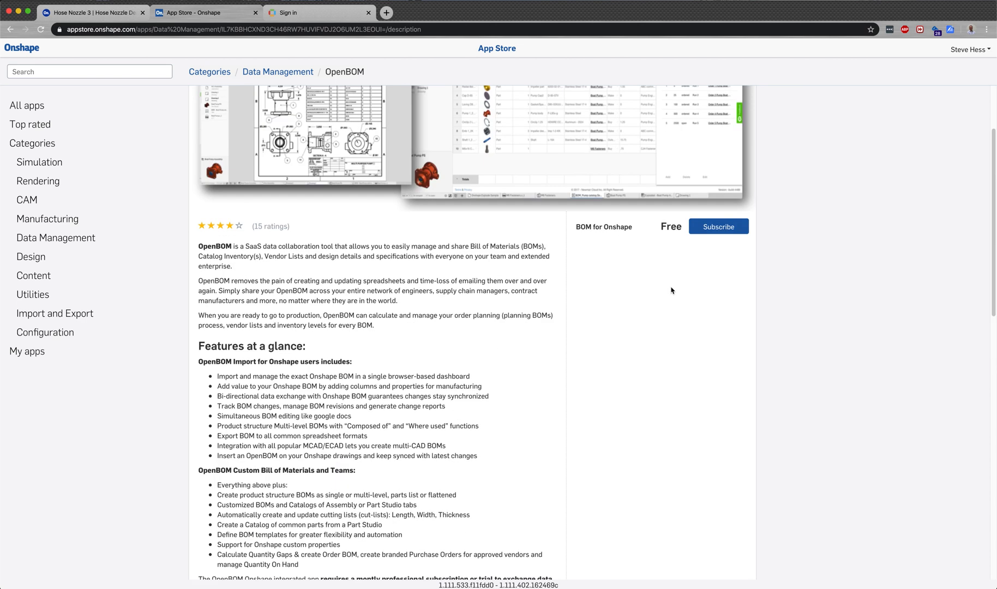
# - Start subscribing to the free BOM for Onshape plan from the OpenBOM listing
pyautogui.click(717, 227)
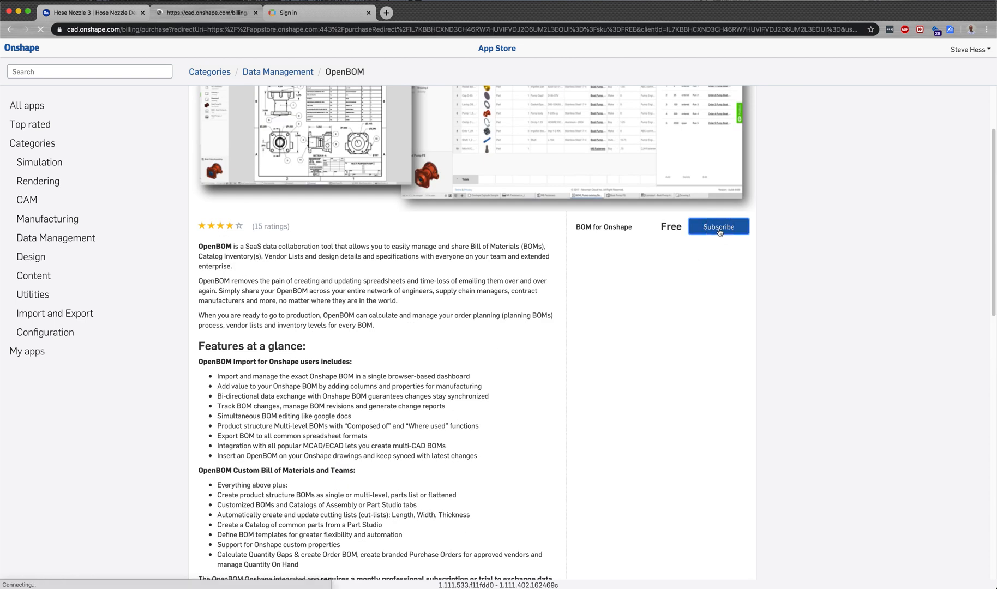
pyautogui.click(718, 230)
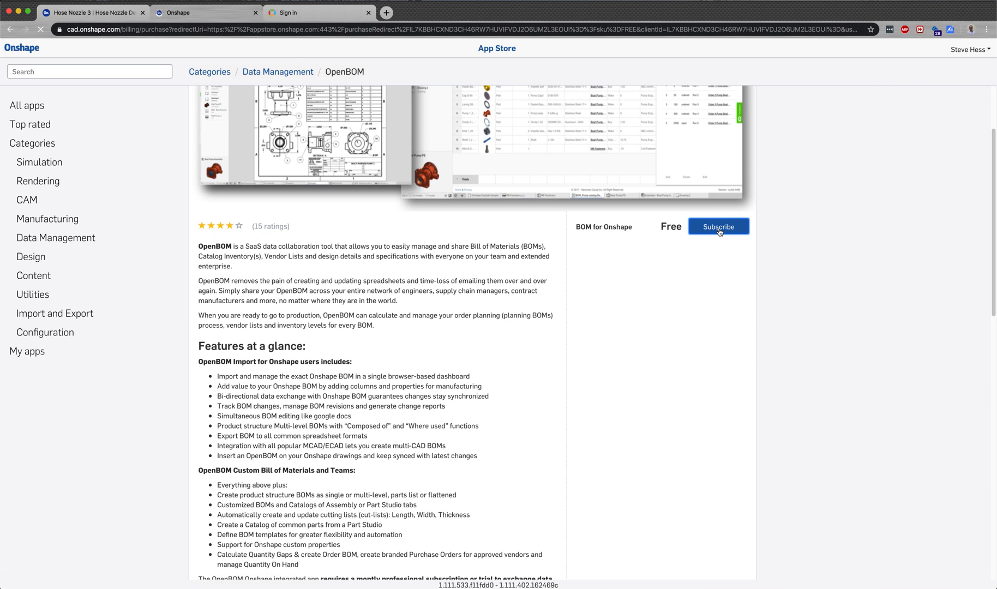
# - Get OpenBOM for free, confirming with the Onshape password, and dismiss the success message
pyautogui.click(718, 227)
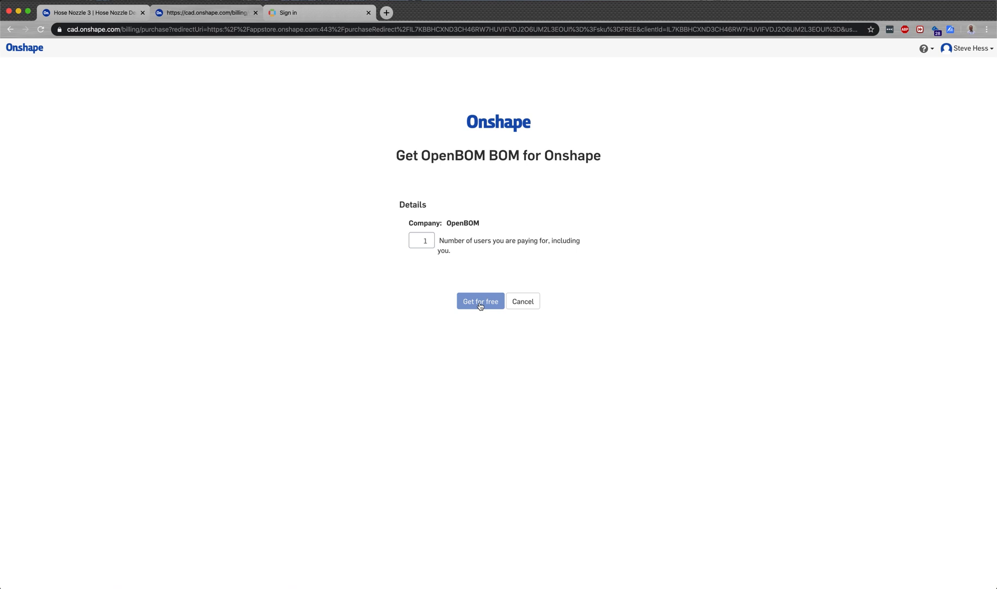
pyautogui.click(480, 301)
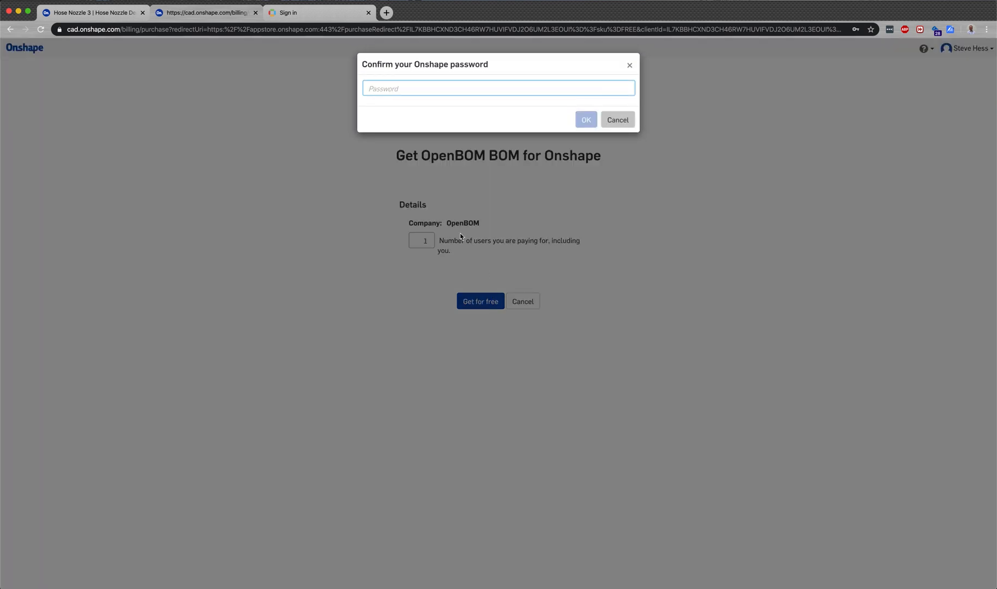
pyautogui.click(497, 88)
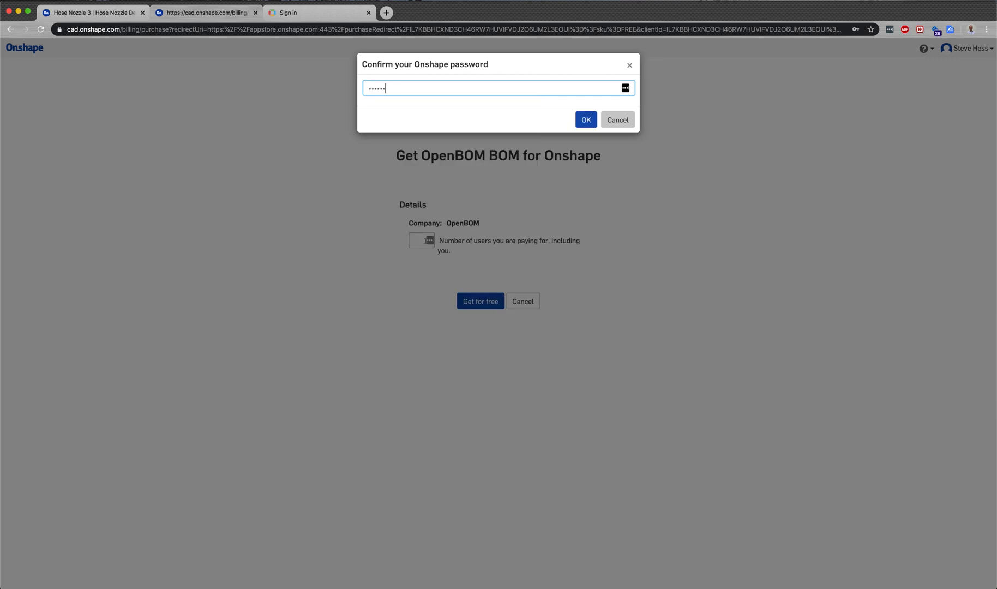
pyautogui.write('password')
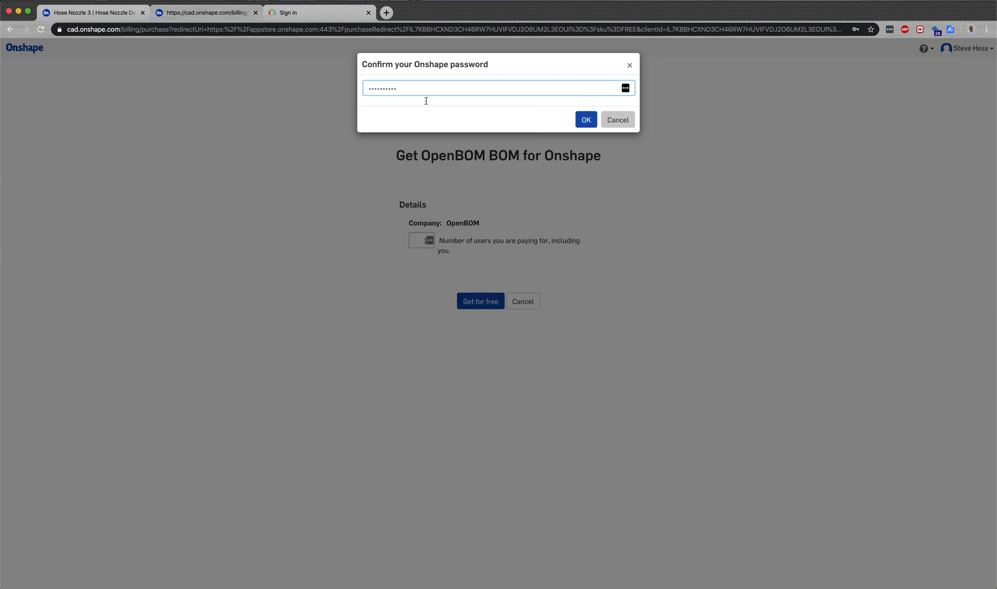
pyautogui.click(585, 119)
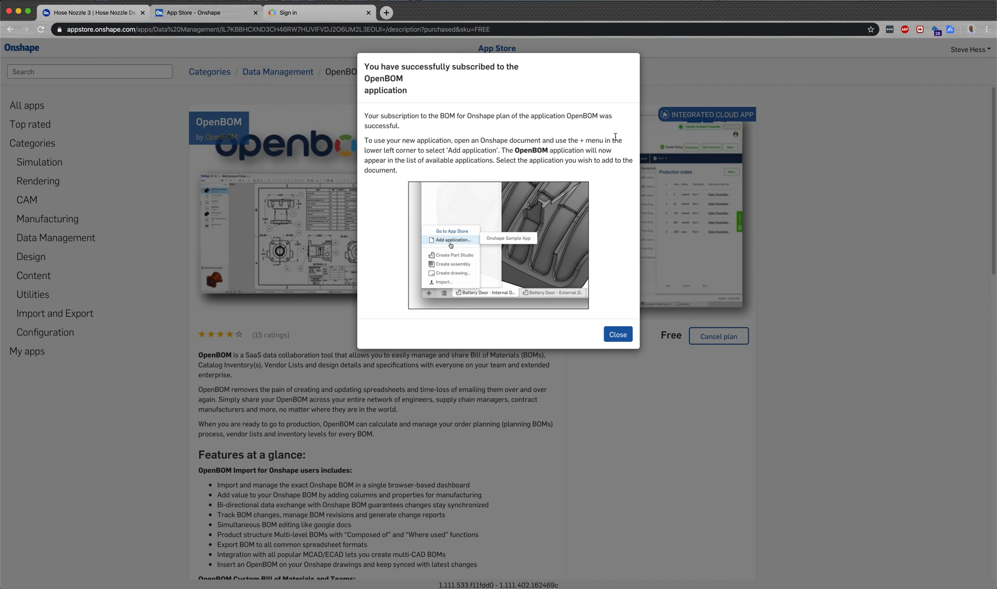
pyautogui.click(616, 334)
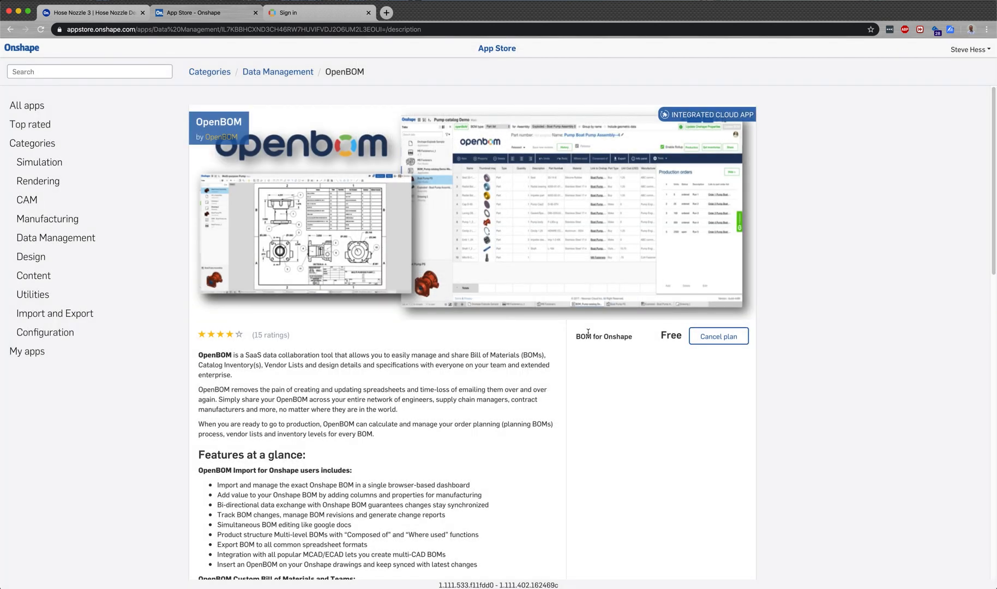
pyautogui.moveTo(666, 378)
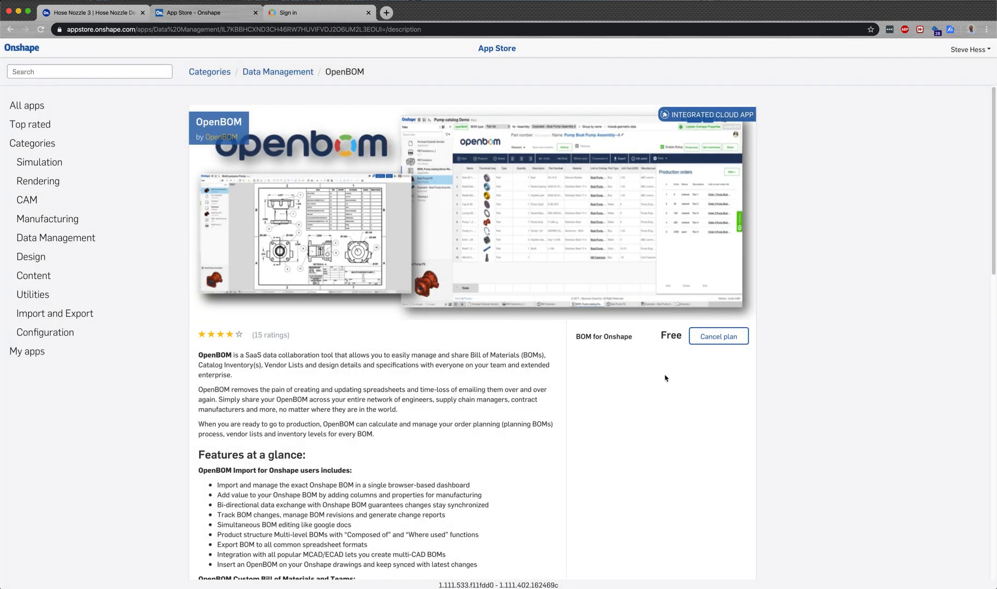
pyautogui.moveTo(254, 13)
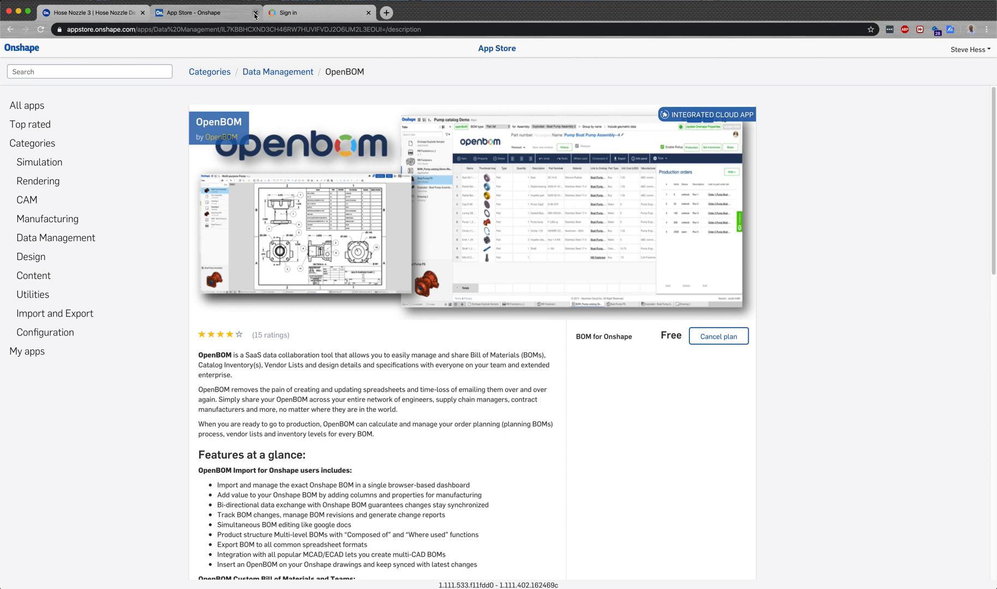
# - Return to the Hose Nozzle 3 document and add OpenBOM as a new application tab
pyautogui.click(254, 12)
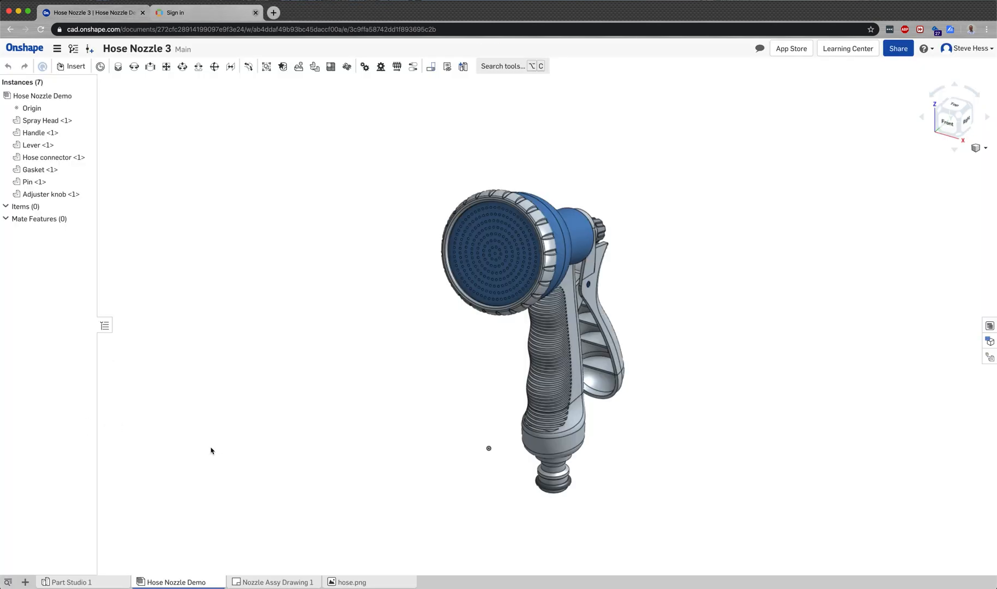
pyautogui.moveTo(38, 584)
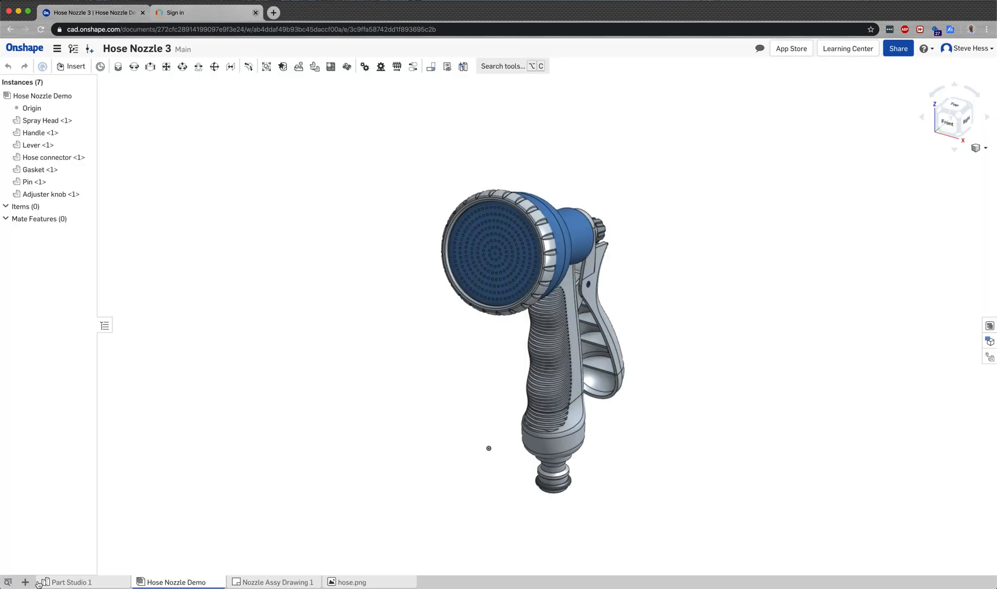
pyautogui.click(25, 583)
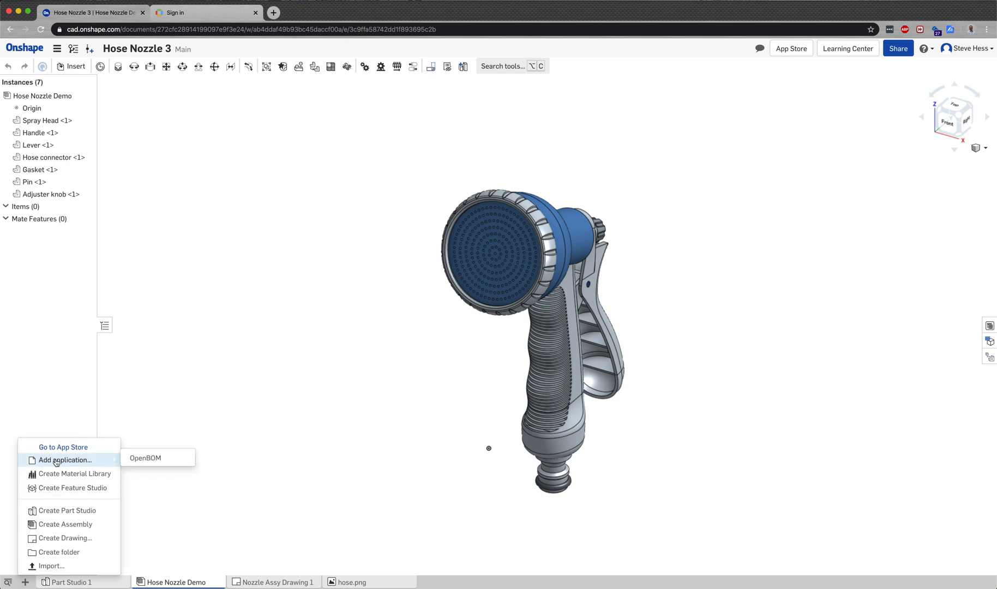
pyautogui.moveTo(153, 460)
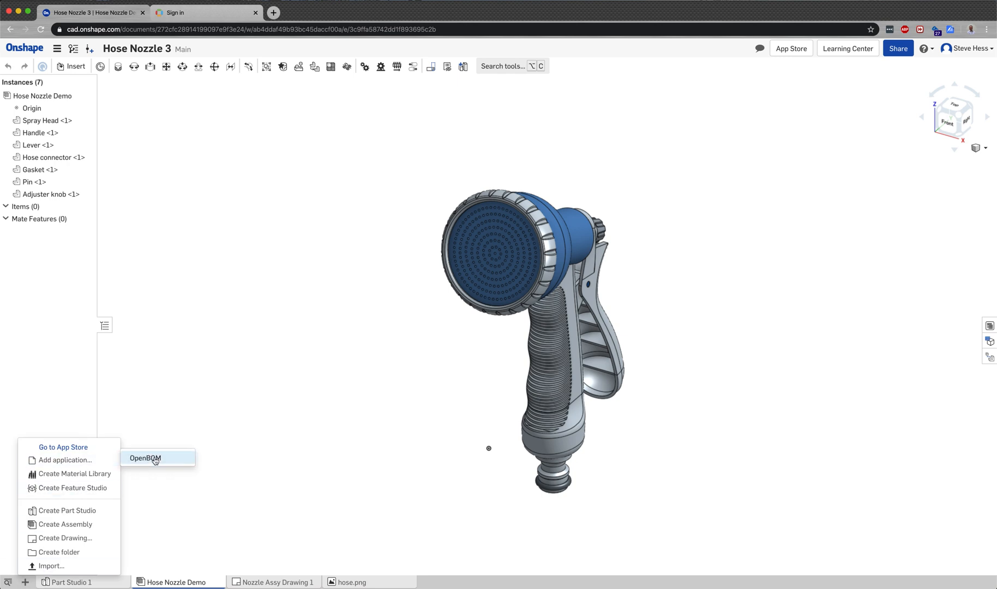
pyautogui.click(145, 458)
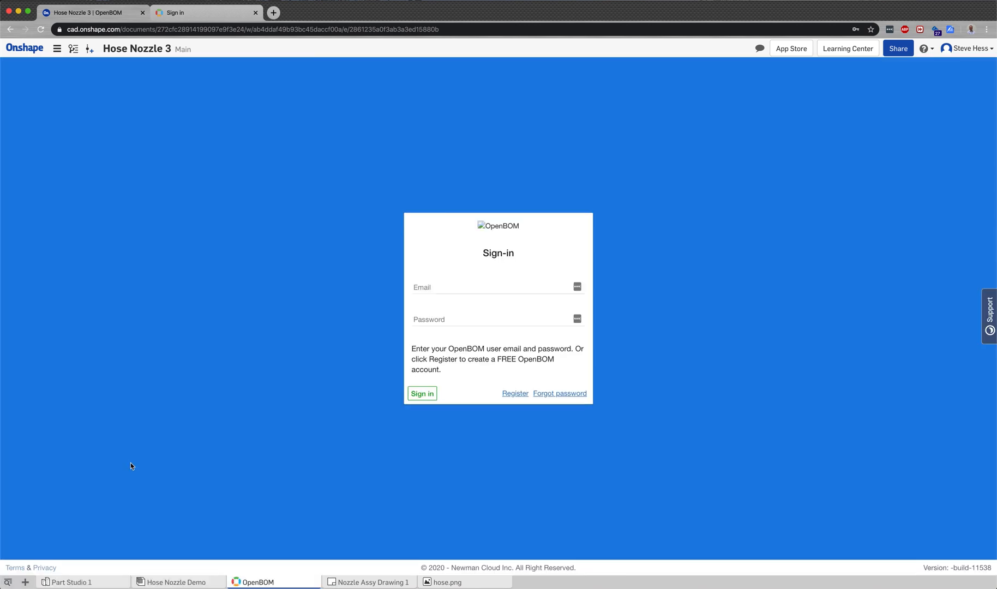
pyautogui.moveTo(540, 410)
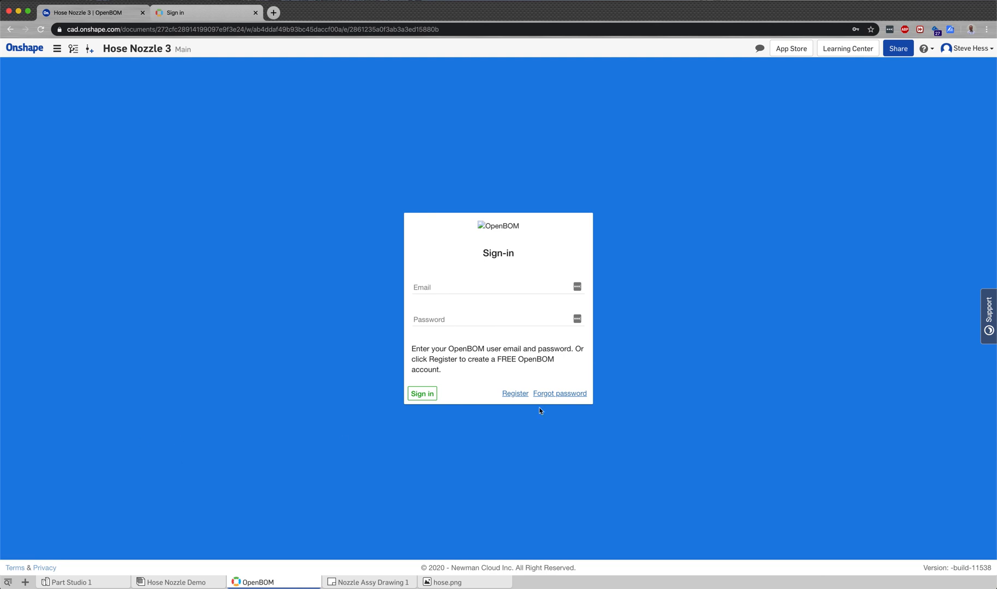
pyautogui.moveTo(456, 304)
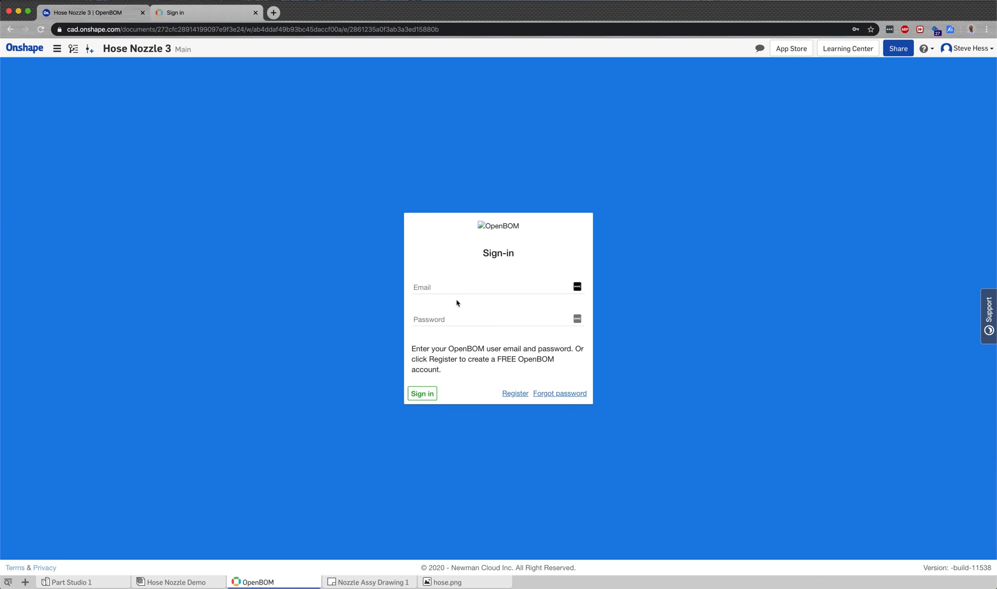
pyautogui.moveTo(540, 438)
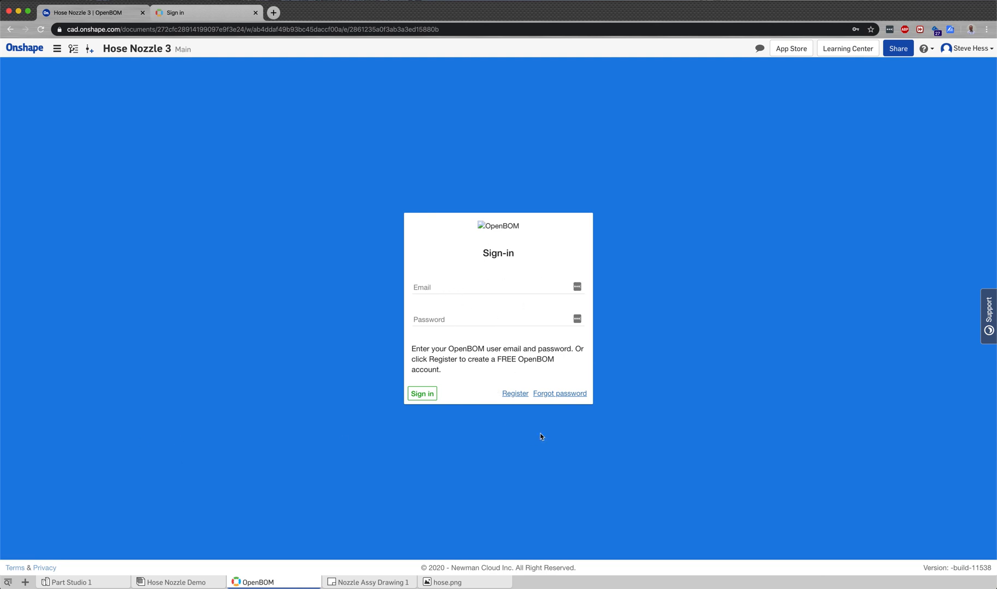
pyautogui.moveTo(515, 394)
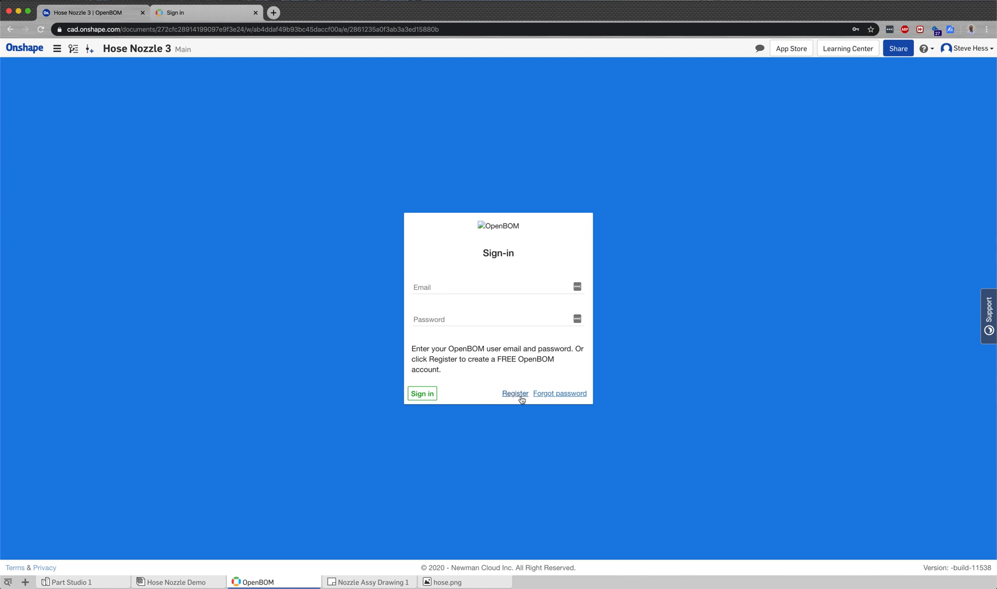
pyautogui.moveTo(515, 394)
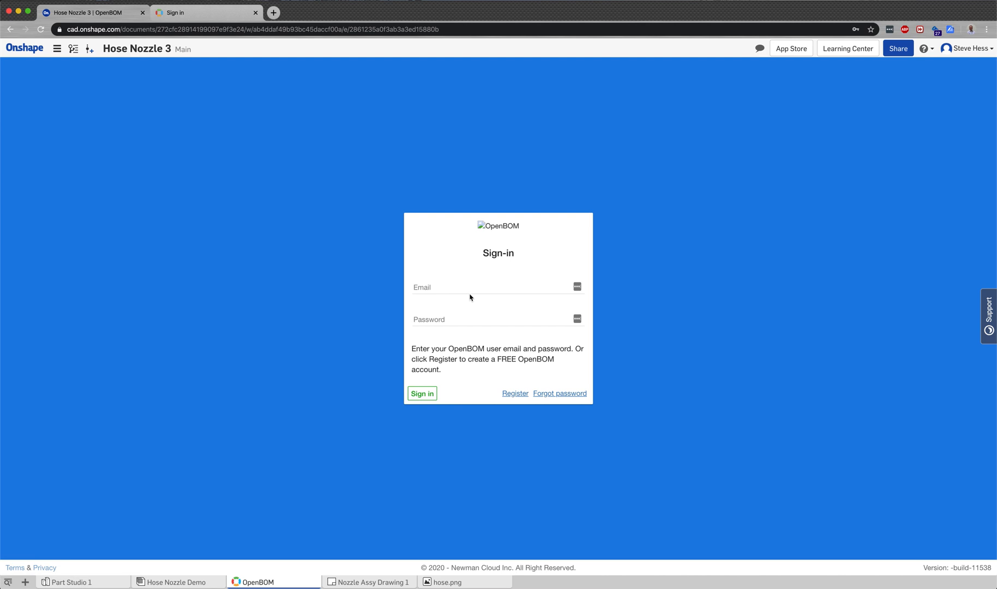
# - Sign in to OpenBOM using the browser's saved login for the email field
pyautogui.click(470, 287)
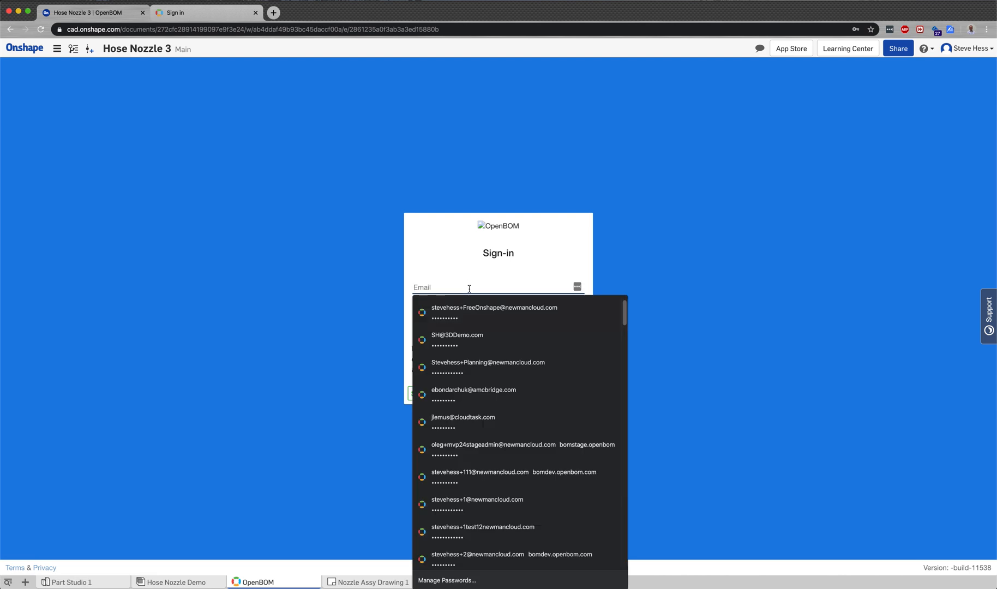
pyautogui.click(496, 311)
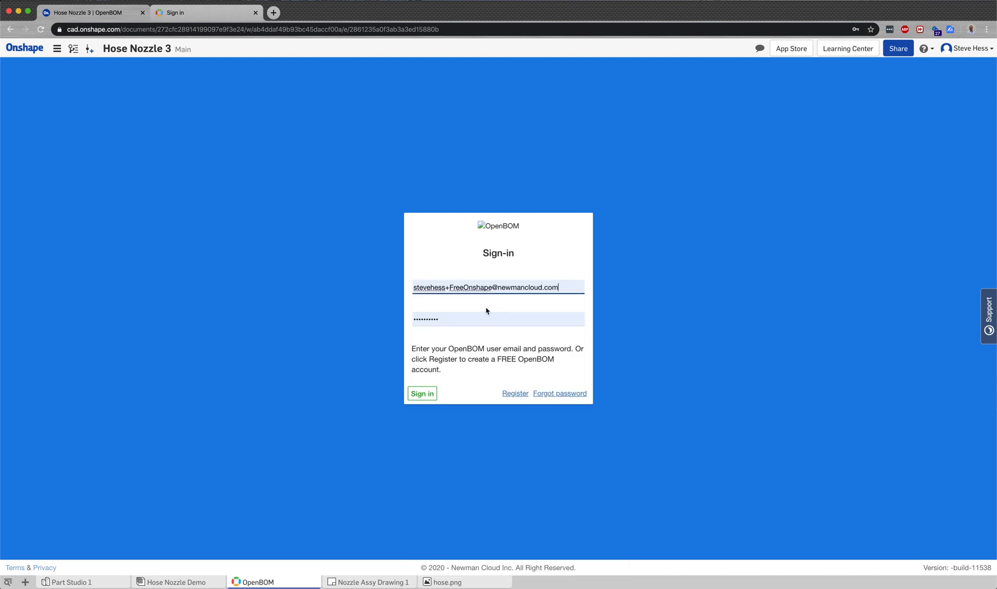
pyautogui.moveTo(515, 393)
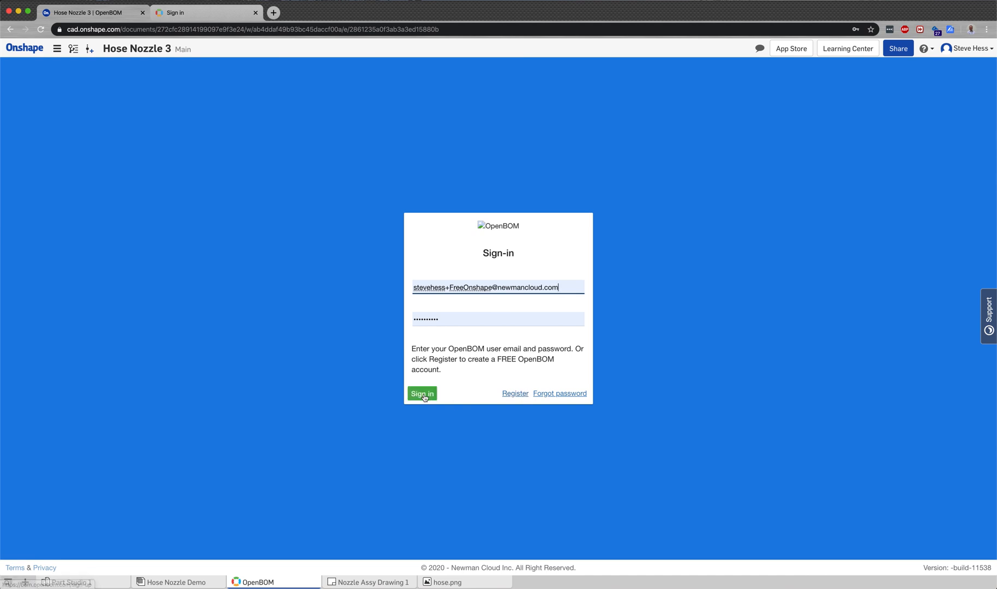
pyautogui.click(421, 393)
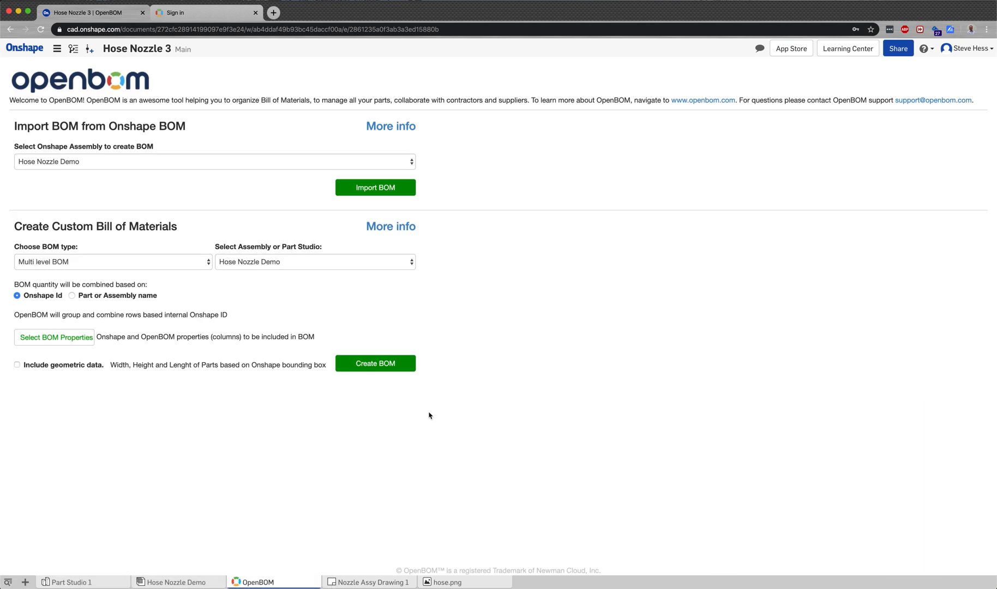
pyautogui.moveTo(305, 430)
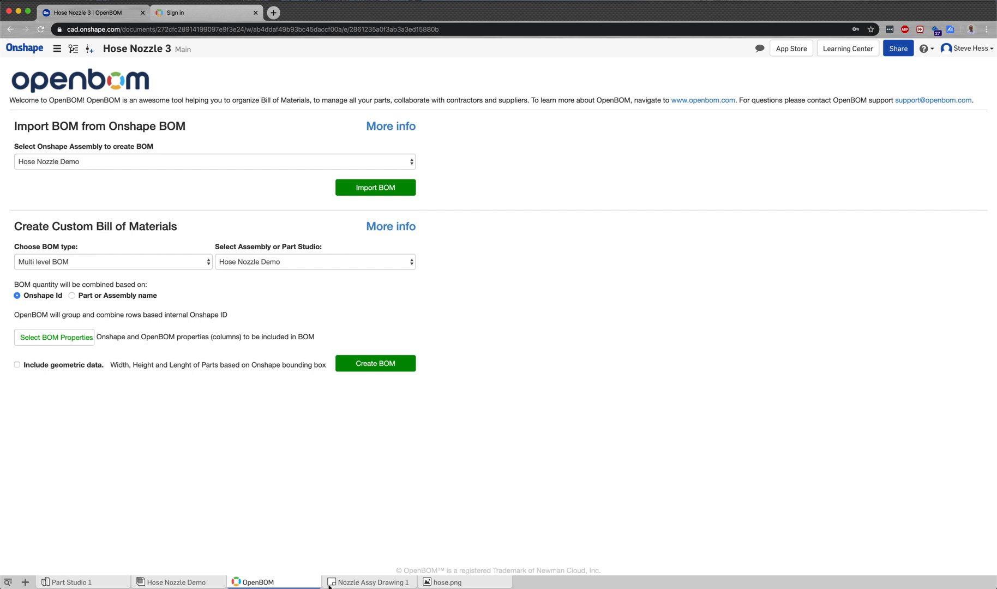
pyautogui.moveTo(85, 242)
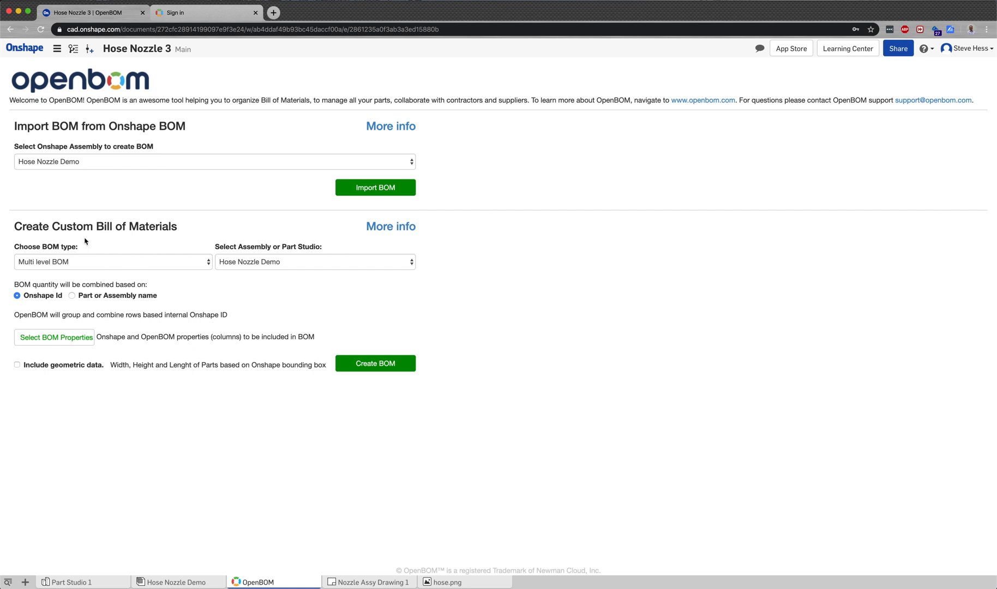
pyautogui.moveTo(88, 259)
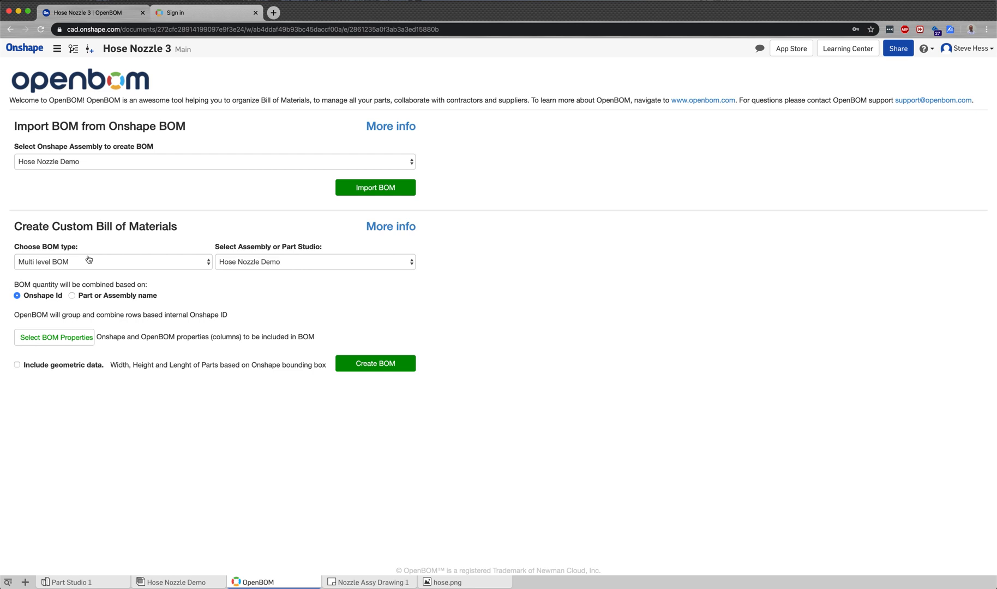
# - Create a custom multi-level BOM with Hose Nozzle Demo selected as the assembly
pyautogui.click(314, 262)
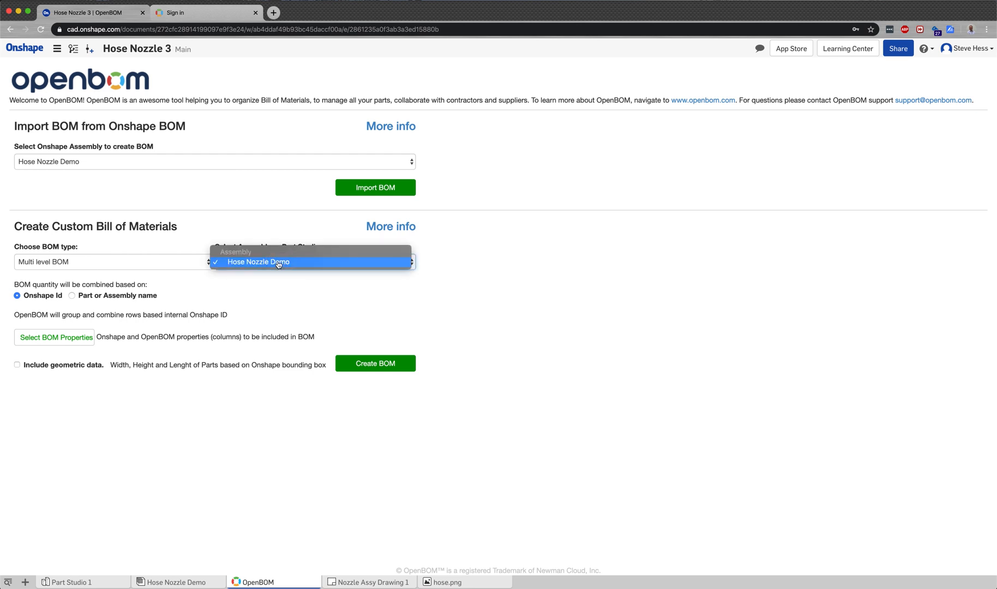
pyautogui.click(258, 261)
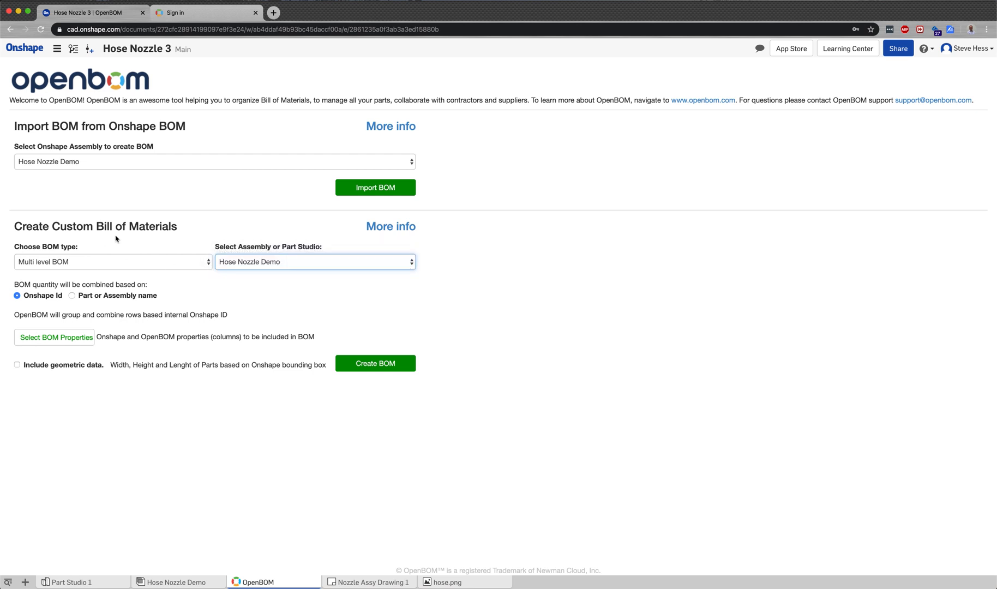
pyautogui.click(375, 363)
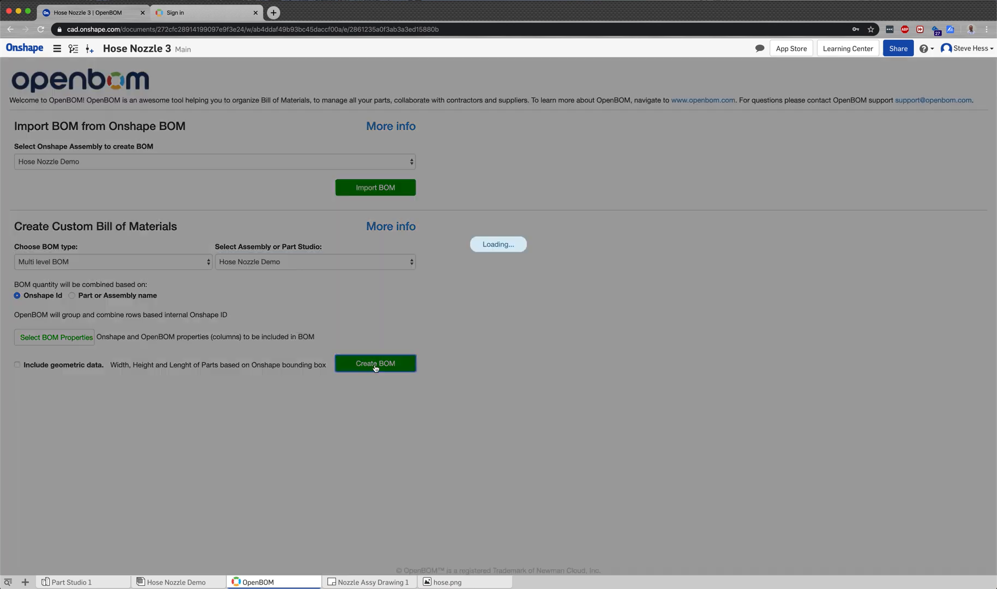
pyautogui.click(375, 363)
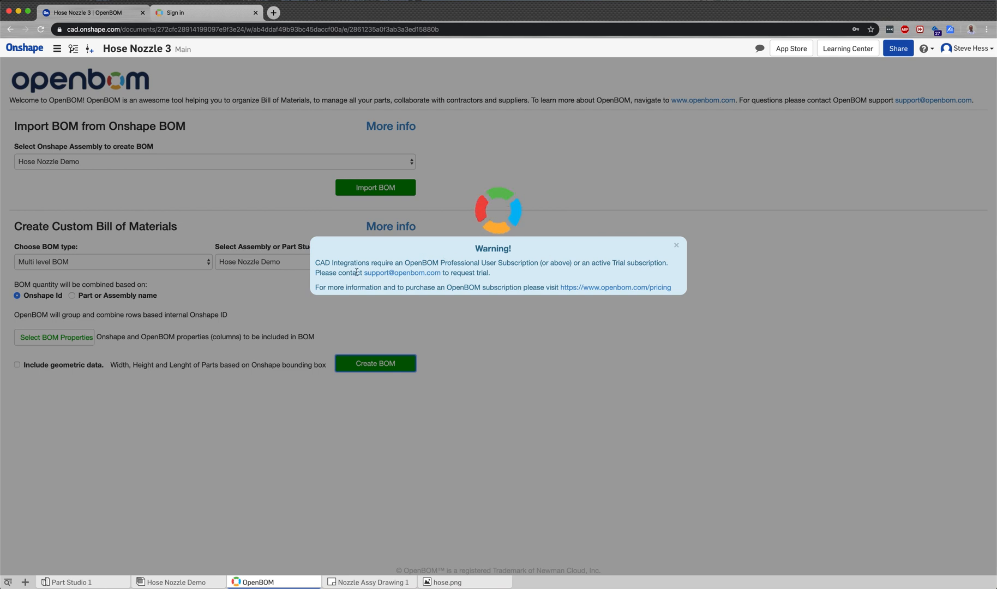
pyautogui.moveTo(514, 284)
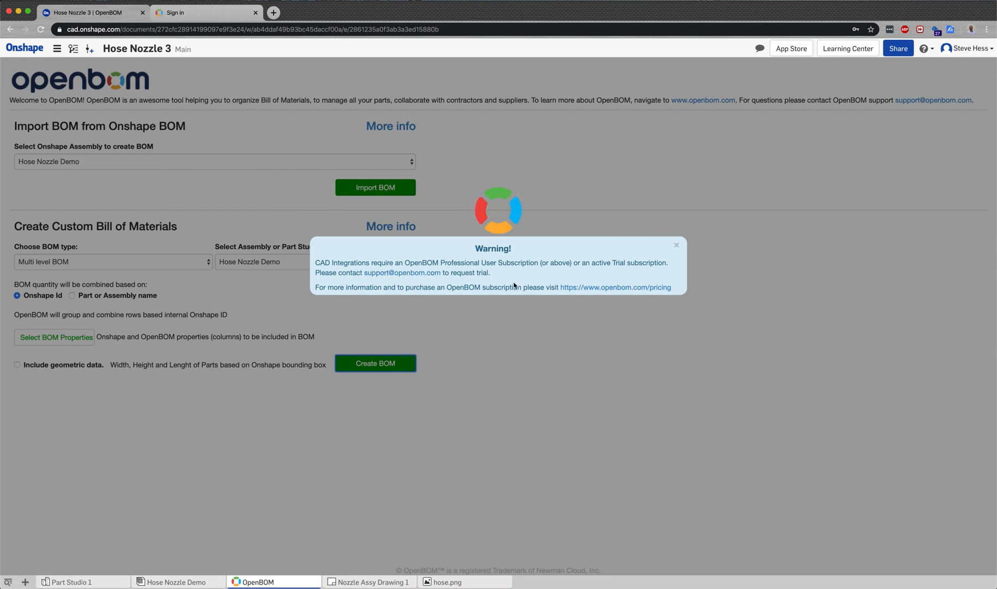
pyautogui.moveTo(558, 274)
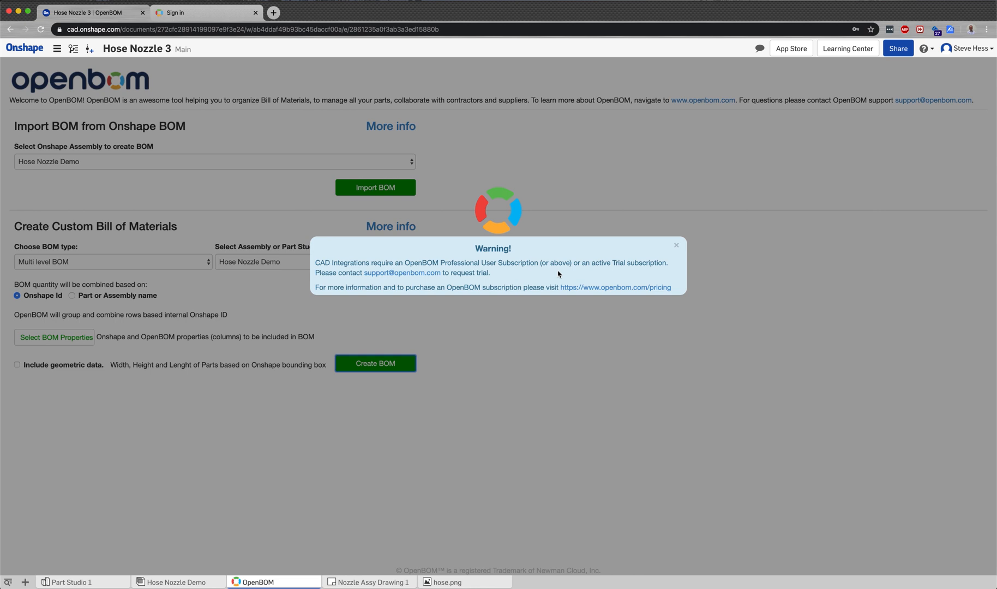
pyautogui.moveTo(625, 273)
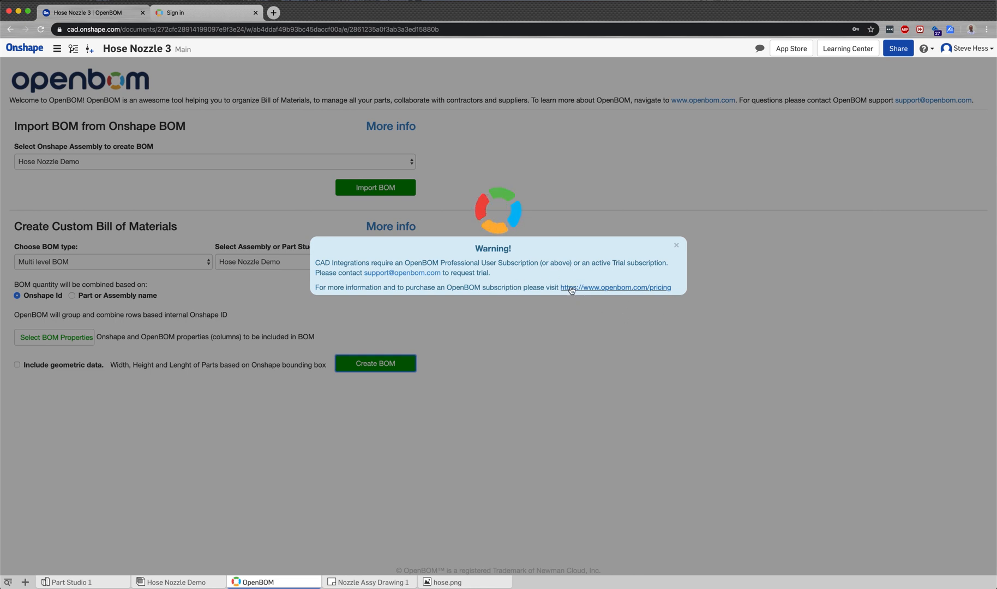
pyautogui.moveTo(560, 301)
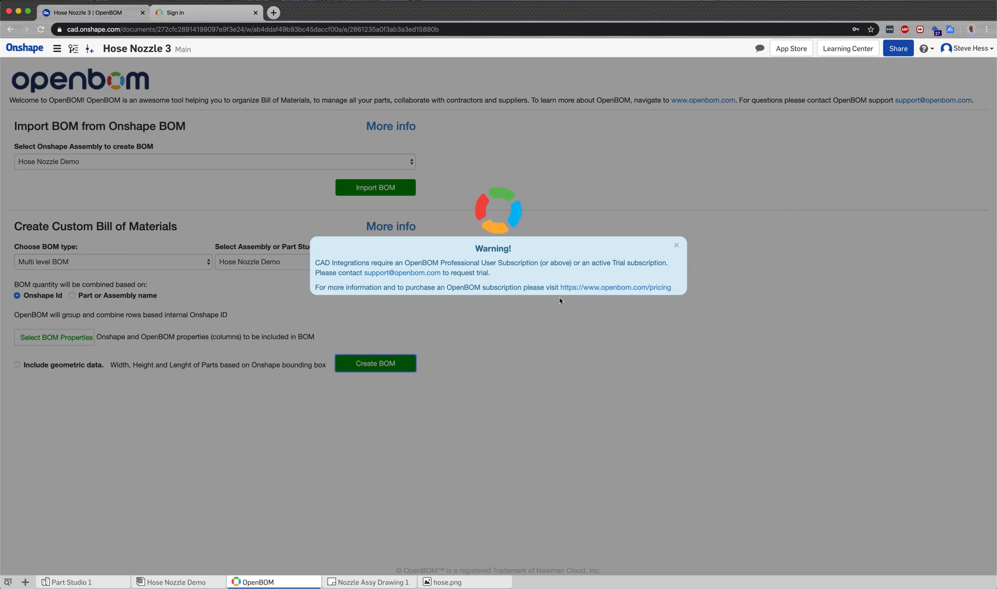
pyautogui.moveTo(616, 297)
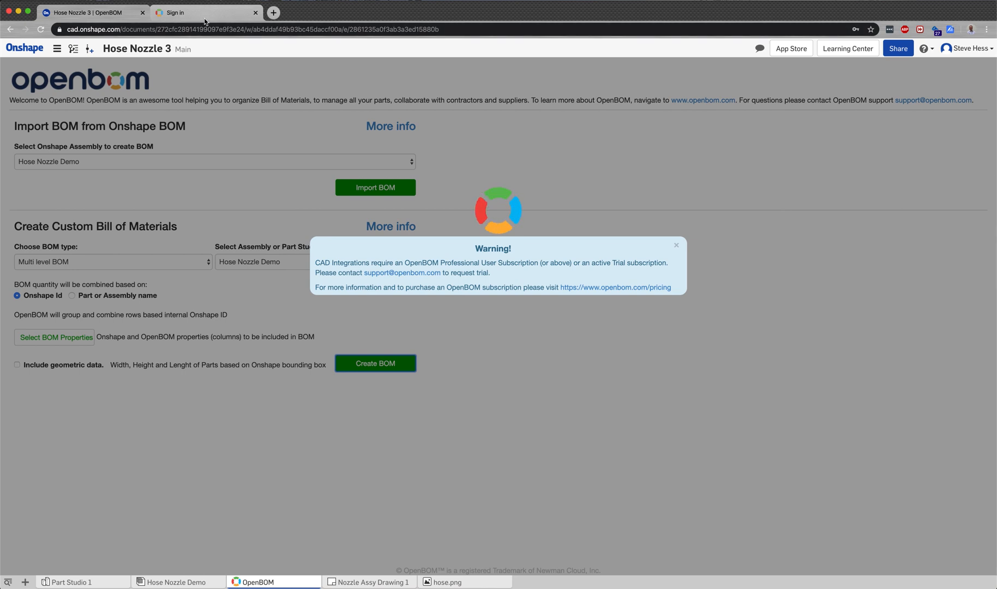
# - Sign in to the OpenBOM web dashboard with a different saved account, then return to Hose Nozzle 3
pyautogui.click(184, 12)
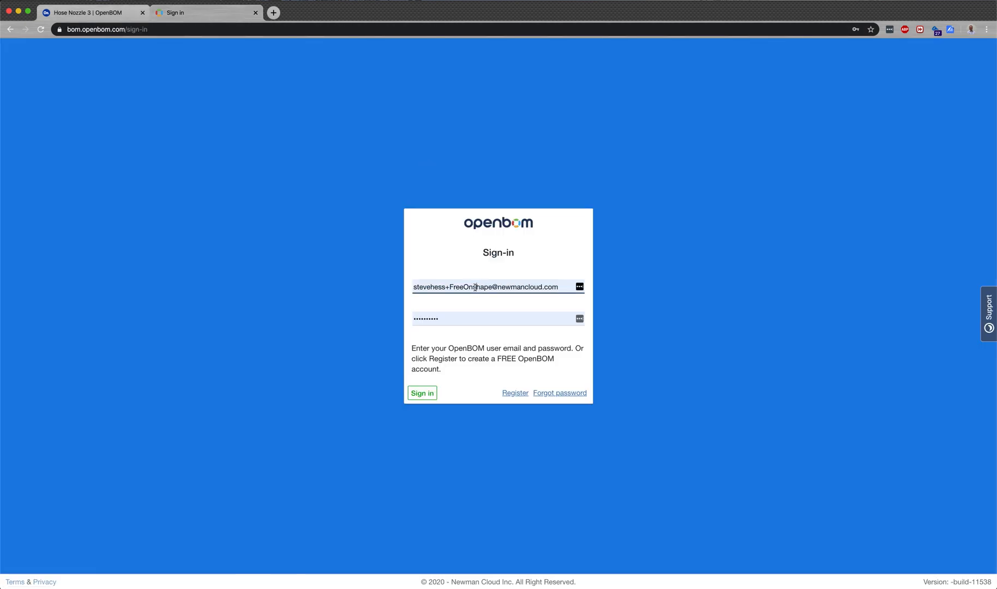
pyautogui.click(496, 286)
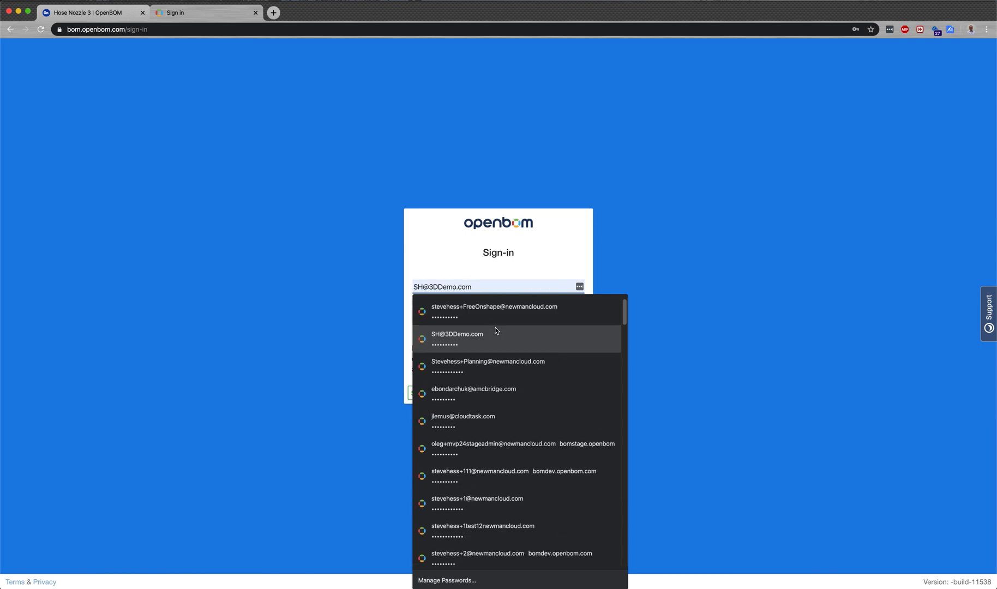
pyautogui.click(494, 306)
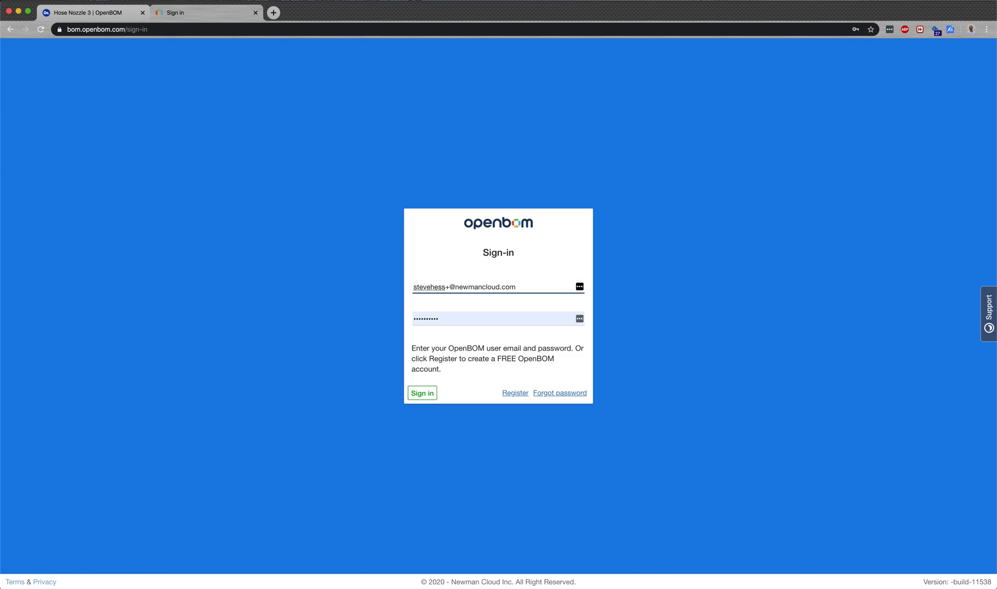
pyautogui.click(497, 286)
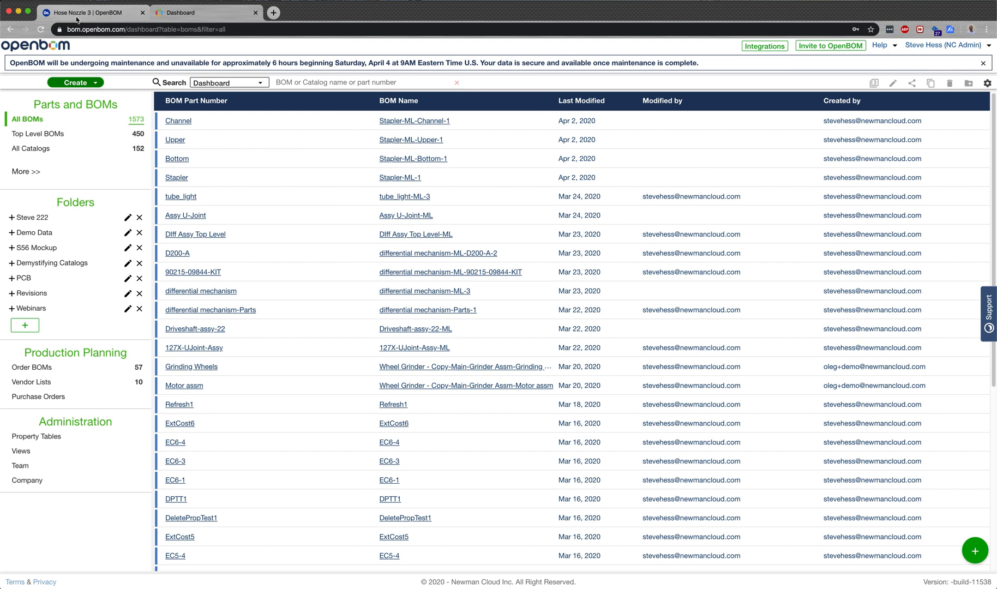
pyautogui.click(90, 12)
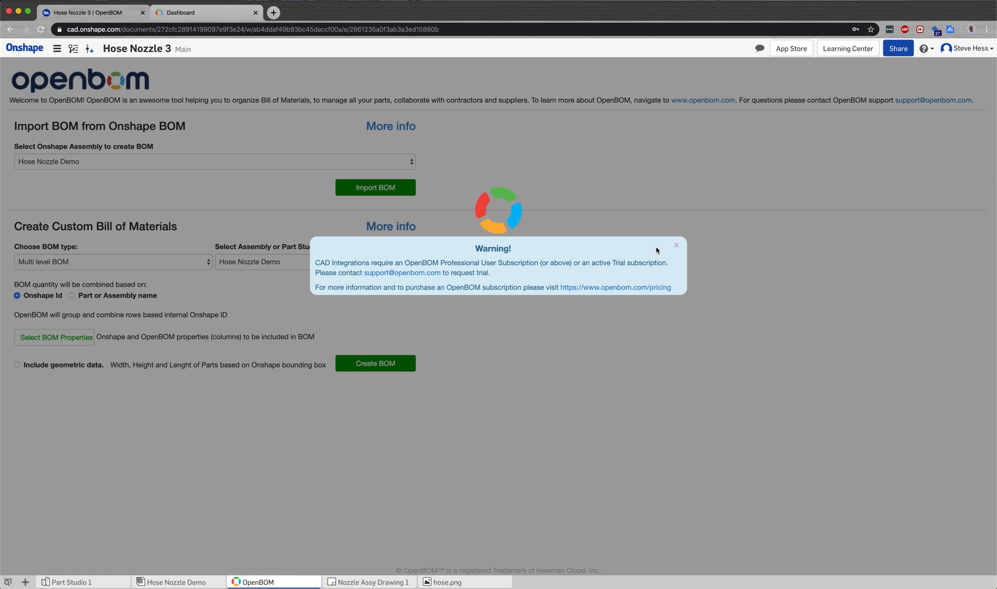
# - Dismiss the subscription warning and reload the browser page until the OpenBOM add-in loads
pyautogui.click(676, 245)
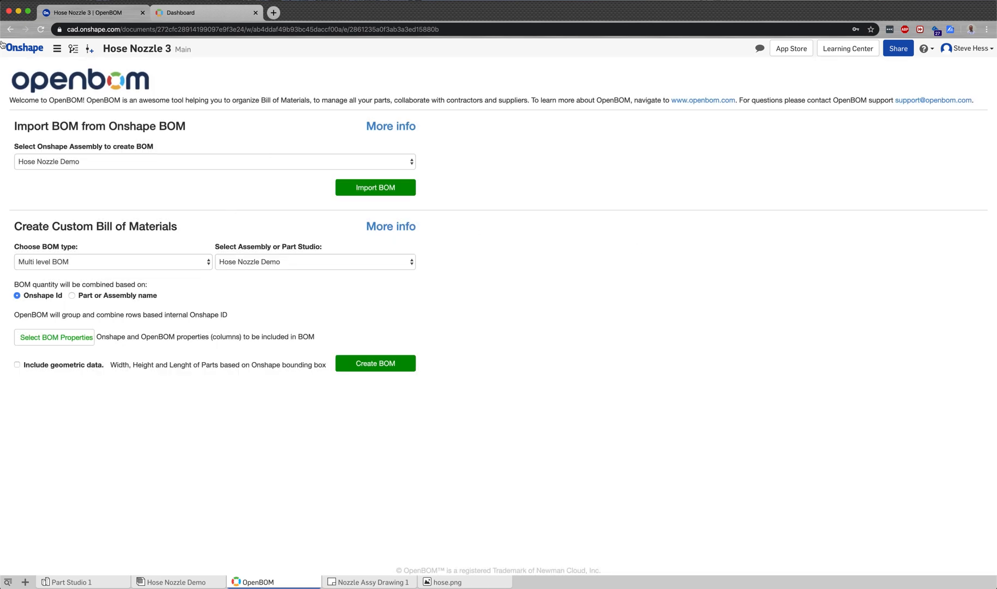
pyautogui.click(40, 30)
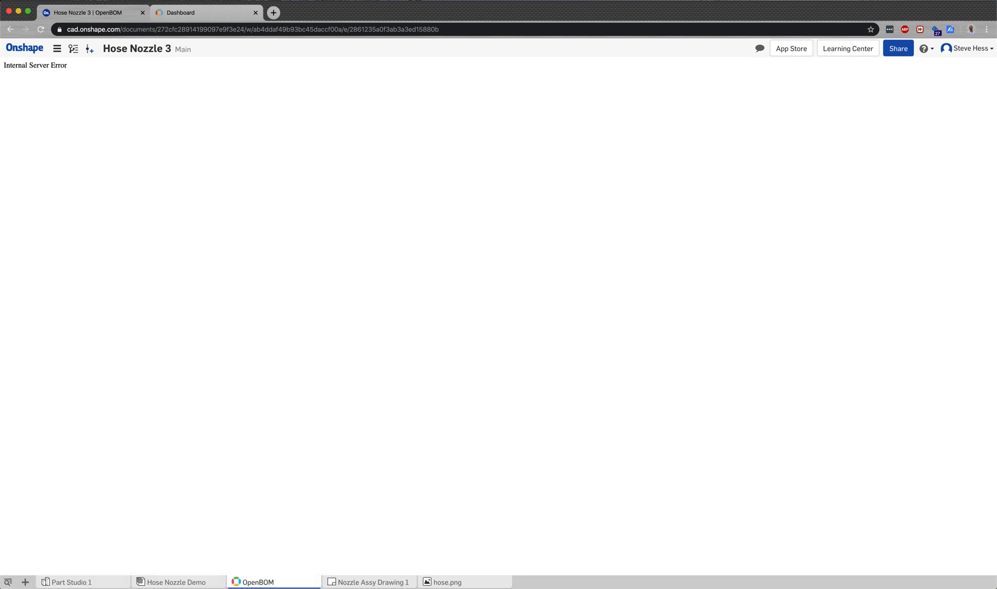
pyautogui.click(40, 30)
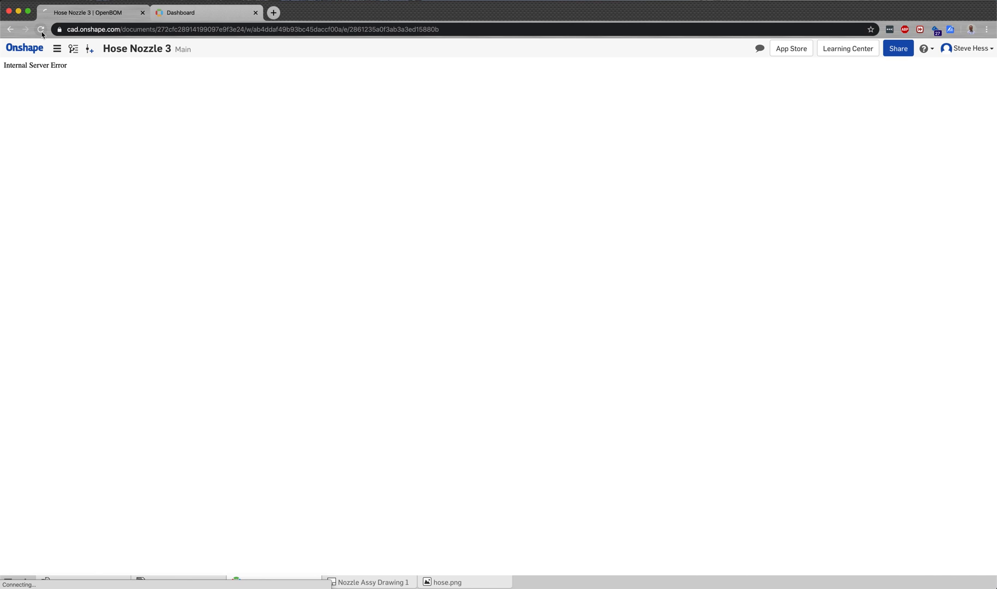
pyautogui.click(40, 29)
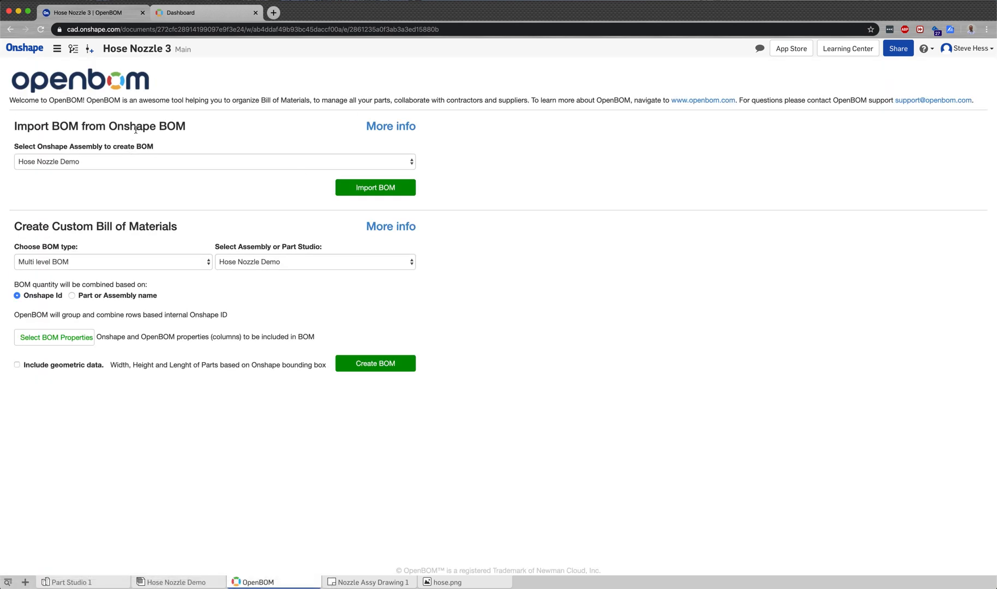
# - Generate the multi-level BOM for the Hose Nozzle Demo assembly with Create BOM
pyautogui.click(25, 582)
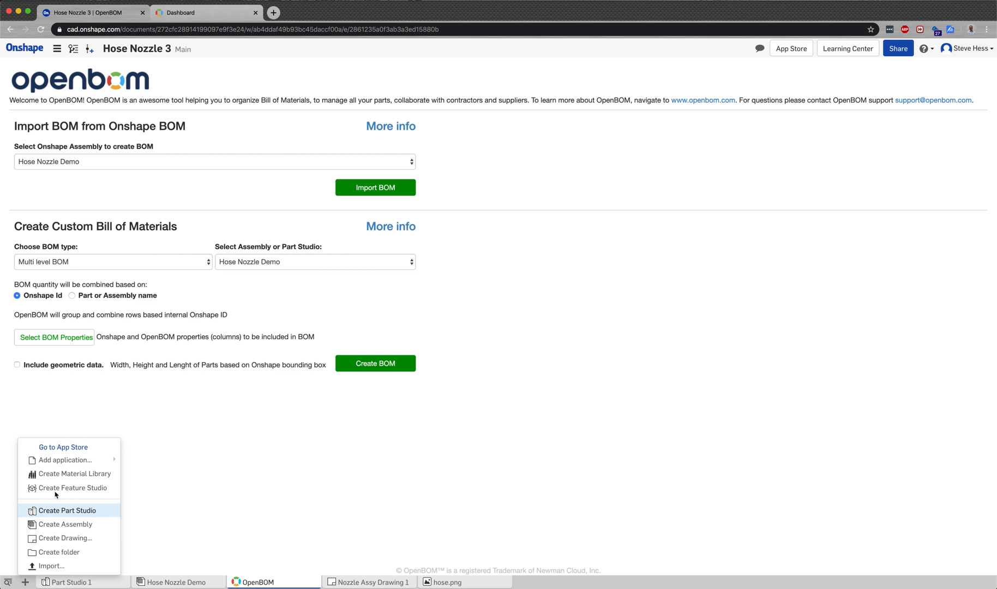
pyautogui.moveTo(314, 439)
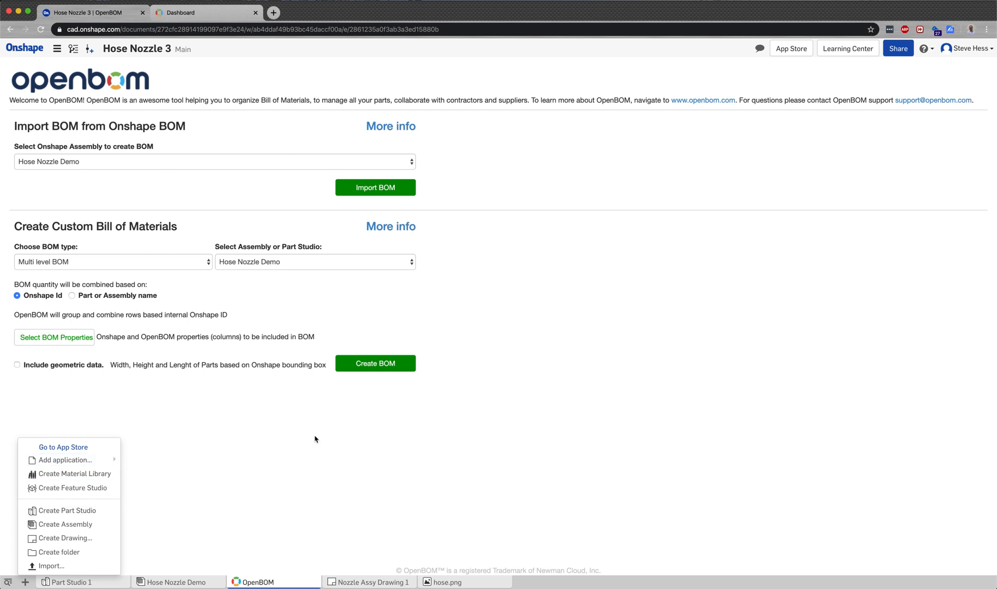
pyautogui.moveTo(269, 440)
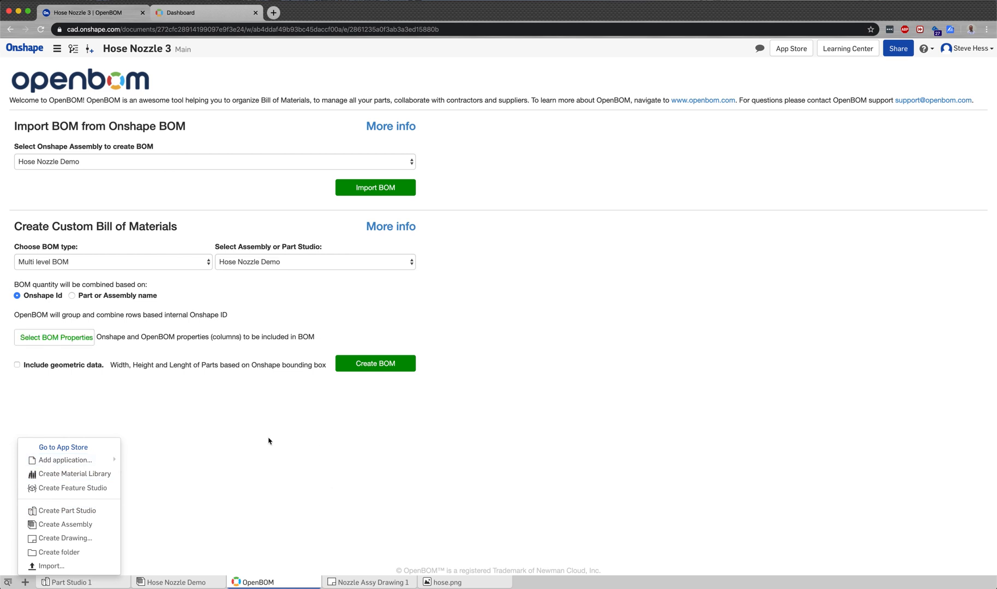
pyautogui.click(375, 363)
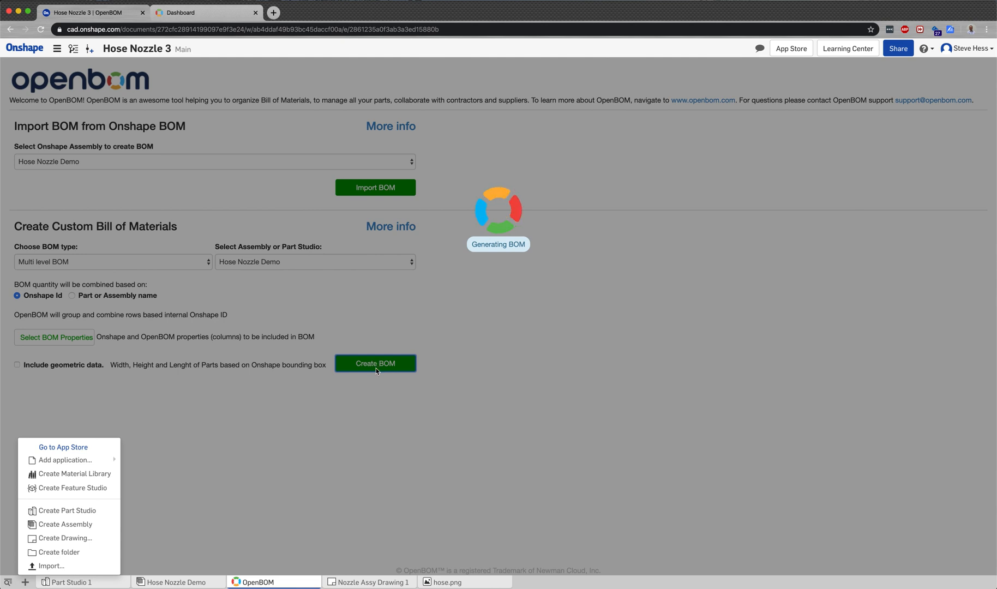
pyautogui.moveTo(449, 354)
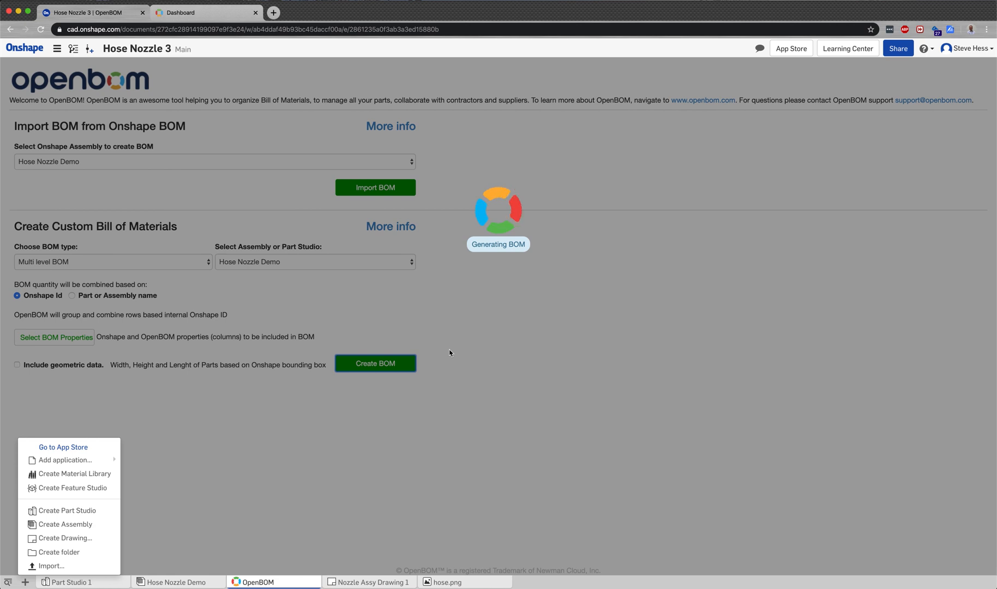
pyautogui.moveTo(470, 351)
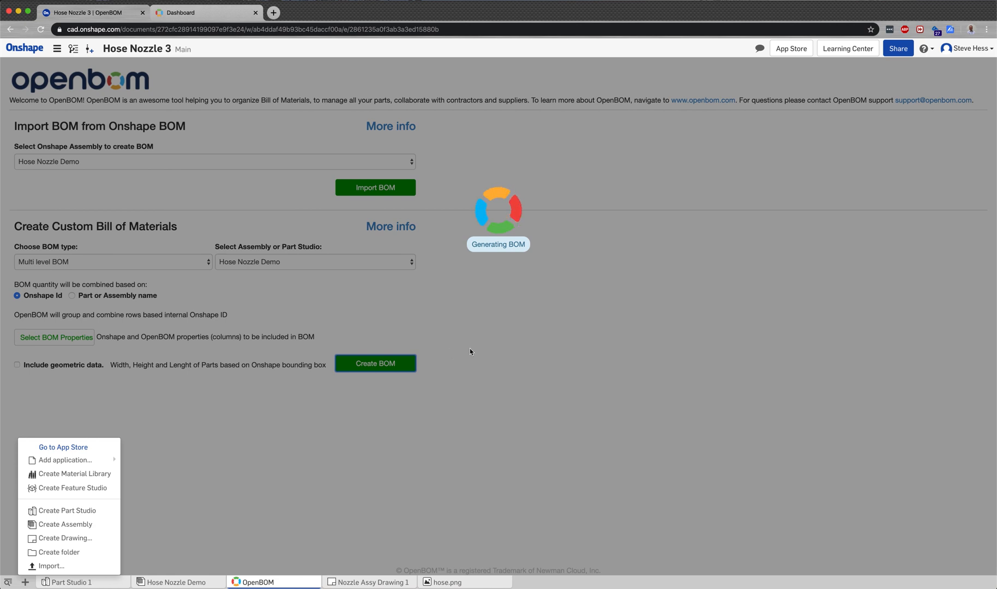
pyautogui.moveTo(492, 330)
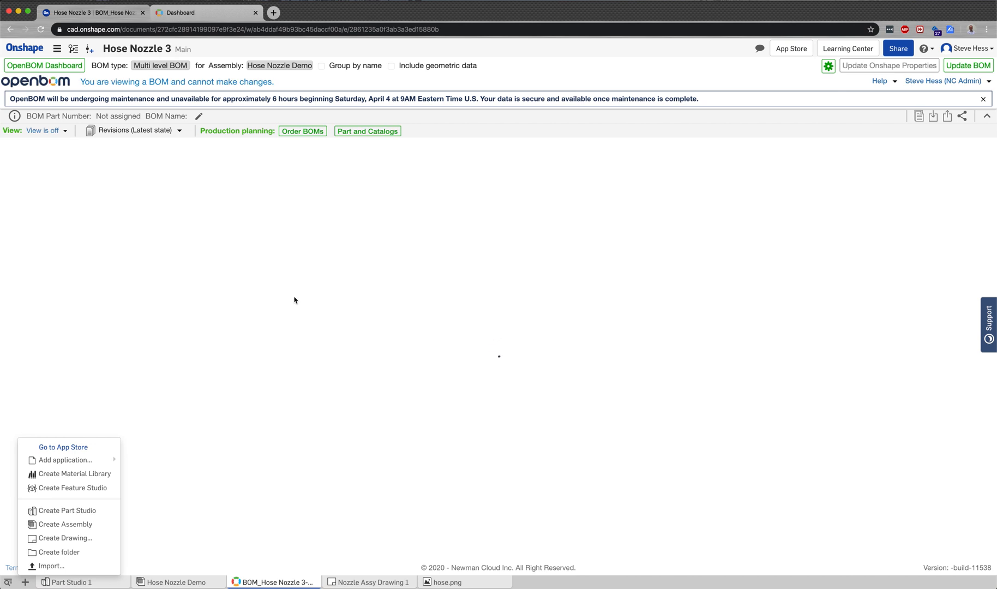
pyautogui.moveTo(190, 185)
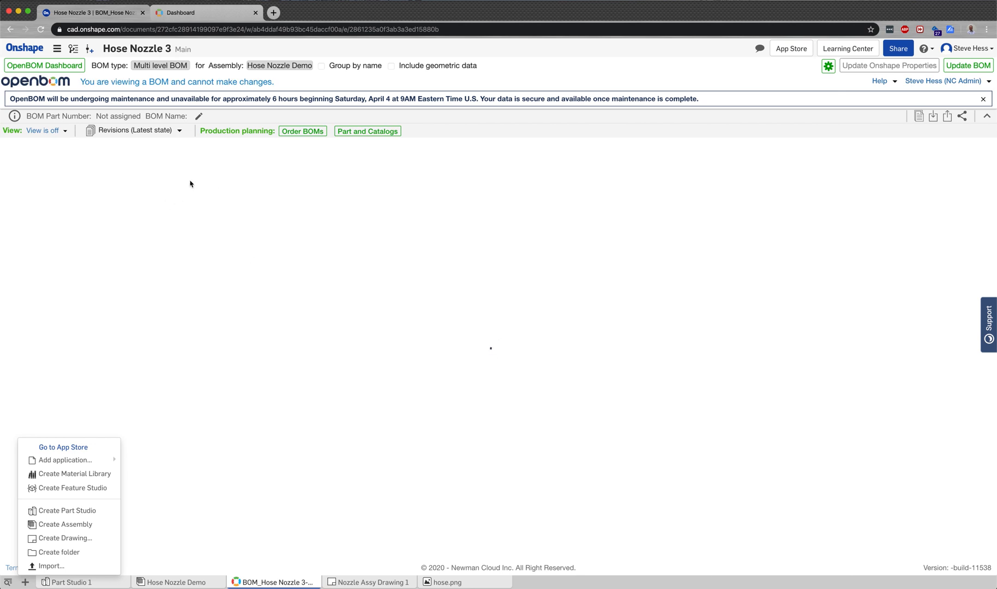
pyautogui.moveTo(305, 527)
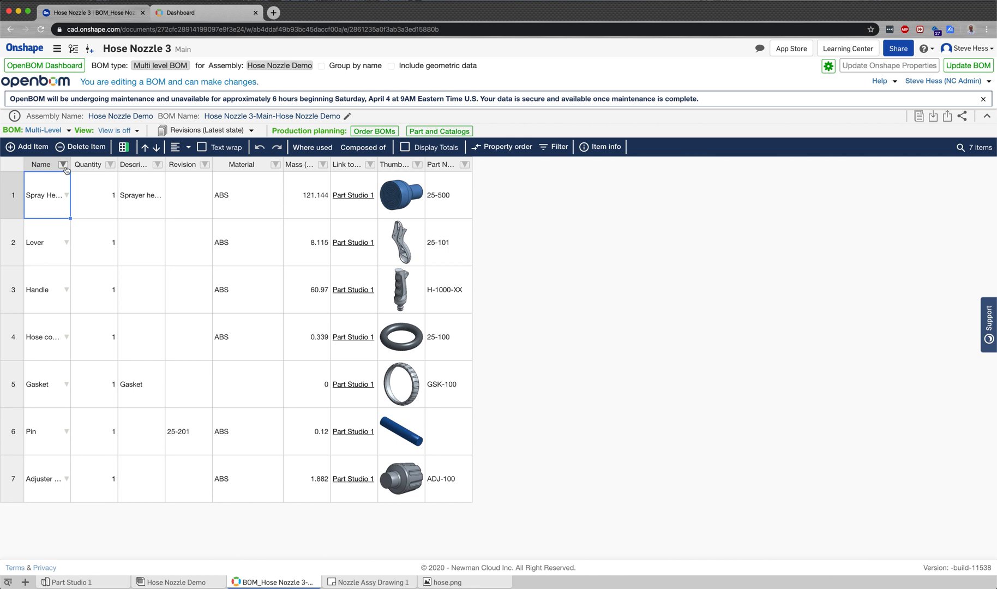
pyautogui.moveTo(412, 403)
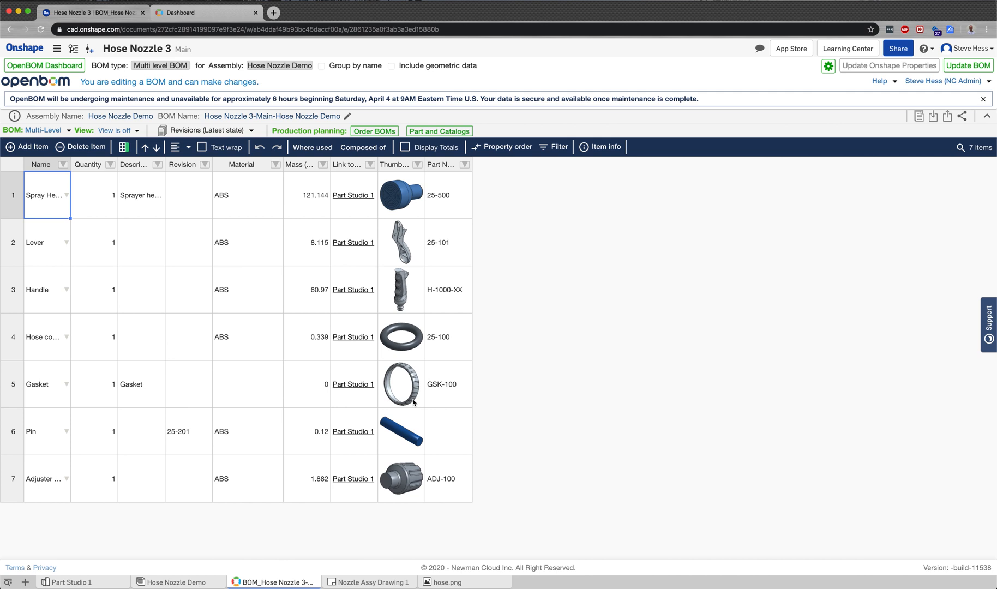
pyautogui.moveTo(239, 240)
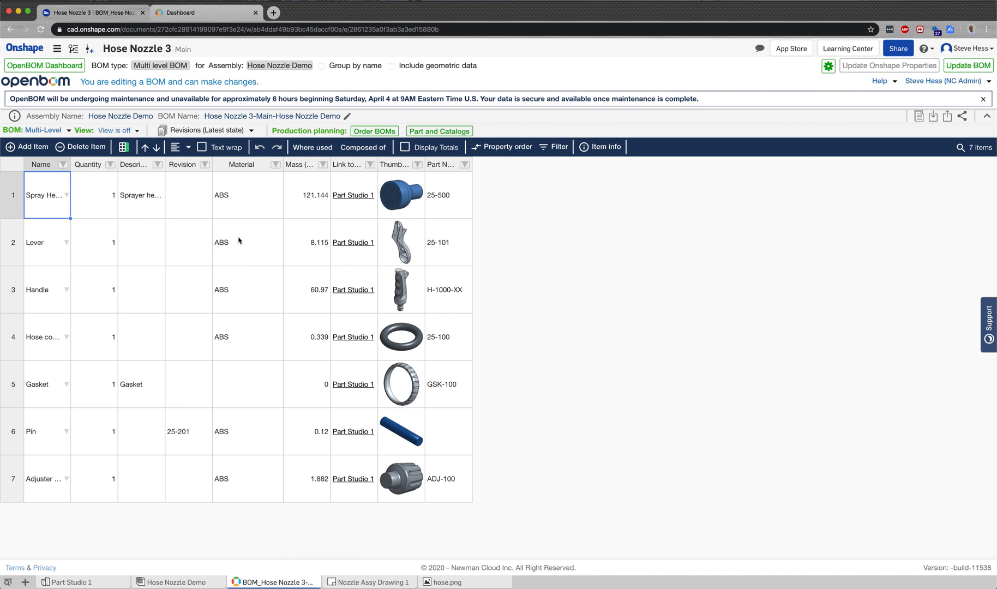
pyautogui.moveTo(29, 529)
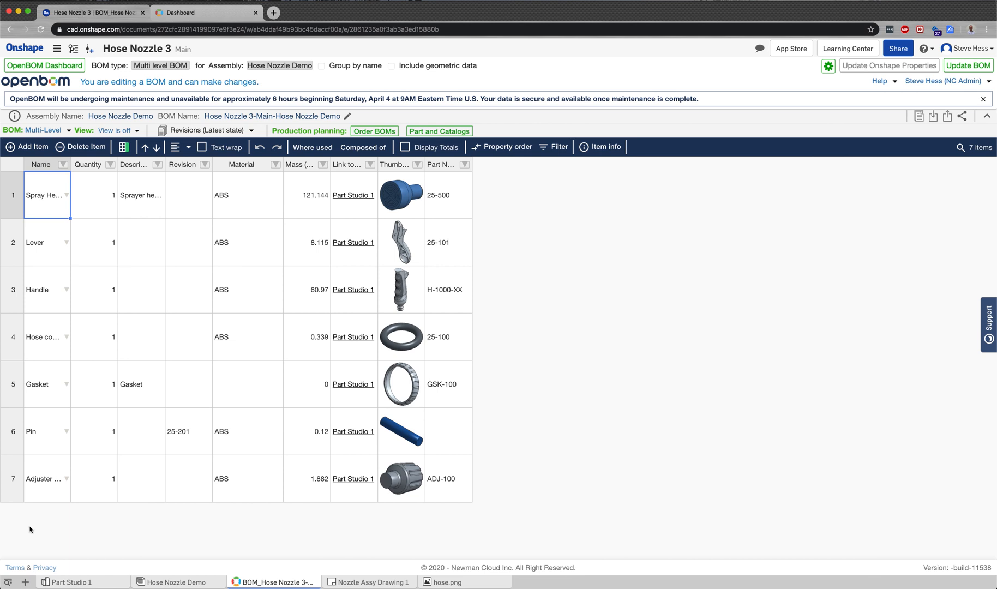
# - View My apps in the Onshape App Store, then switch to the OpenBOM Dashboard tab
pyautogui.click(25, 581)
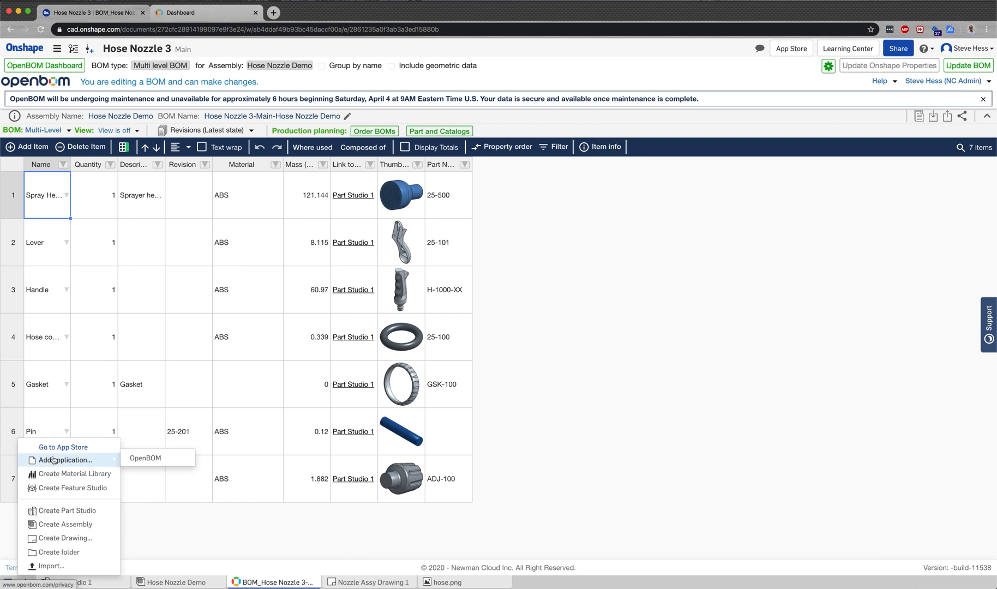
pyautogui.click(63, 447)
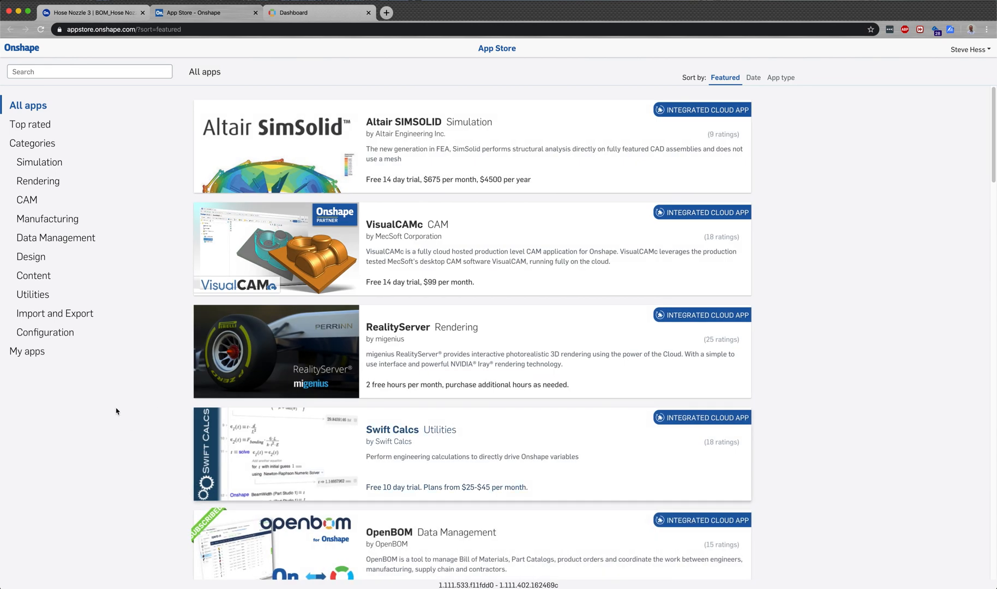
pyautogui.click(26, 350)
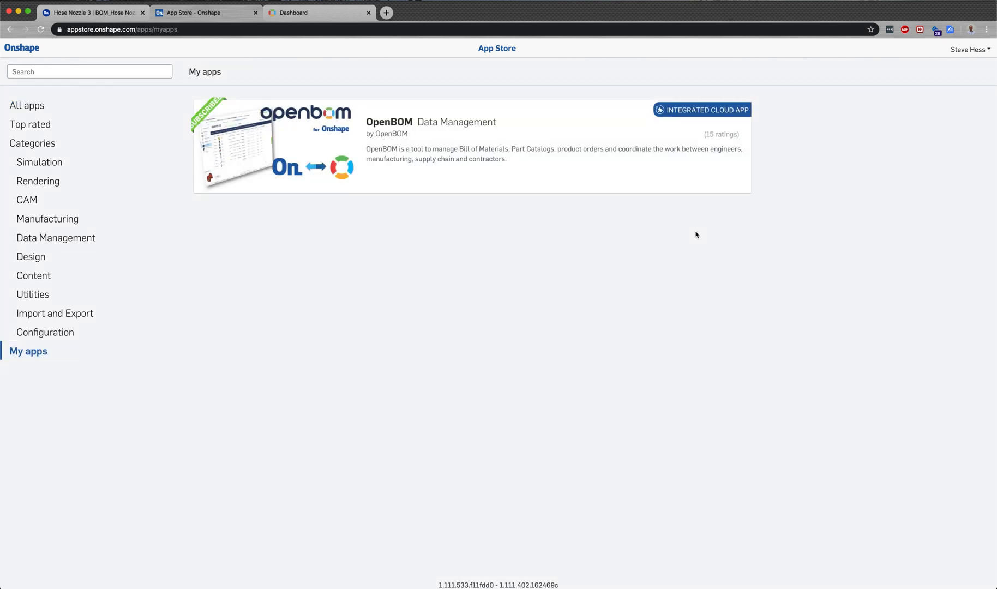
pyautogui.moveTo(454, 187)
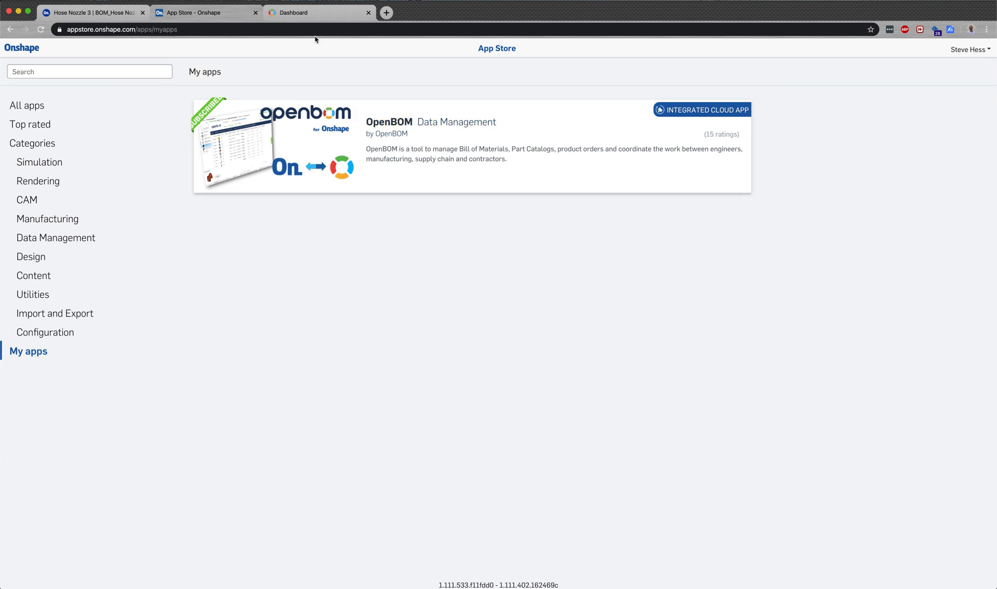
pyautogui.click(317, 12)
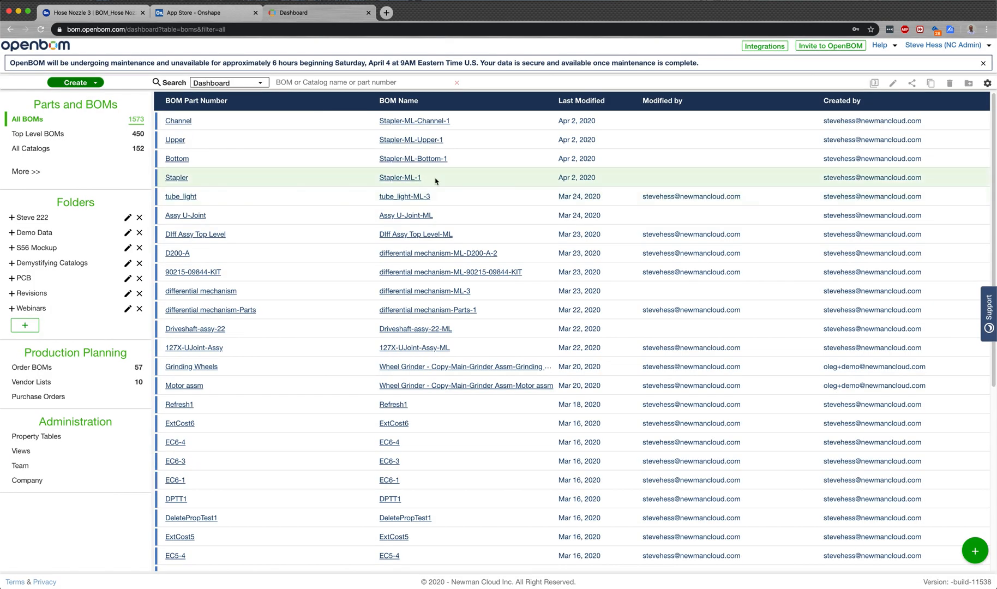
# - Review the account options on the OpenBOM dashboard and return to the Hose Nozzle 3 document's BOM
pyautogui.click(943, 44)
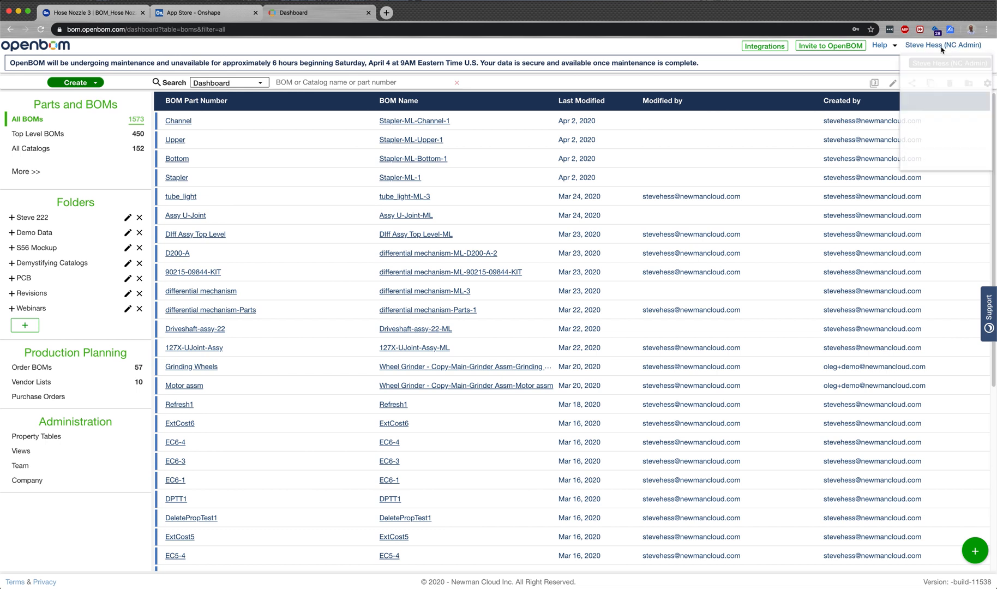
pyautogui.click(943, 45)
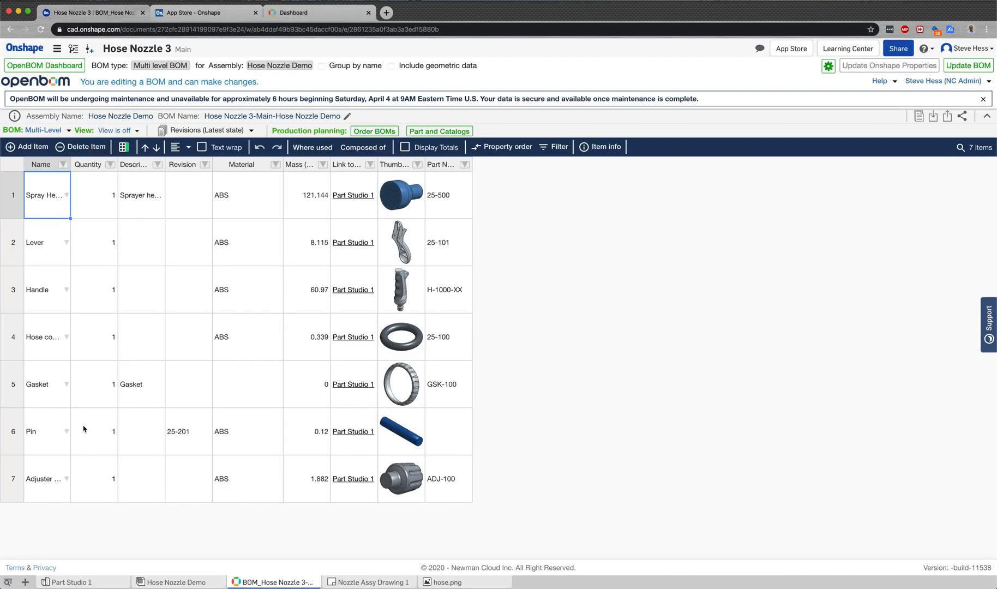
pyautogui.moveTo(125, 449)
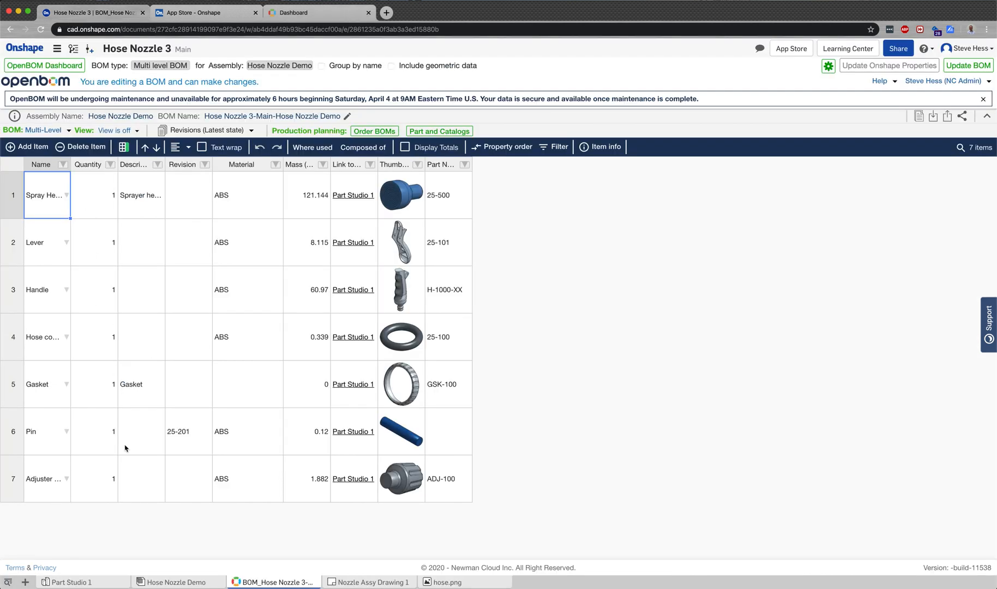
# - Bring up the insert menu for adding applications and elements to the Hose Nozzle 3 document
pyautogui.click(25, 582)
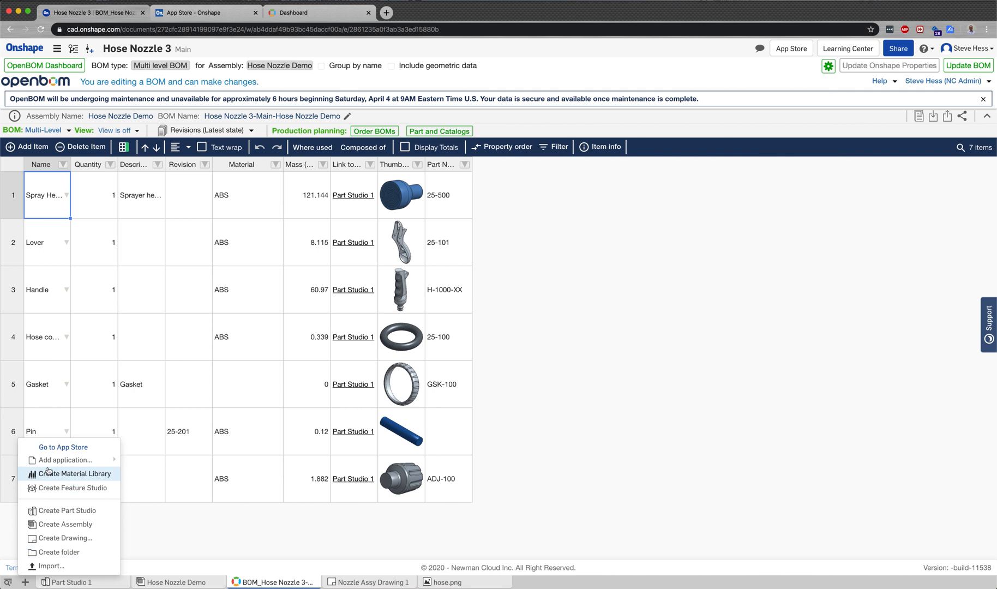
pyautogui.moveTo(271, 564)
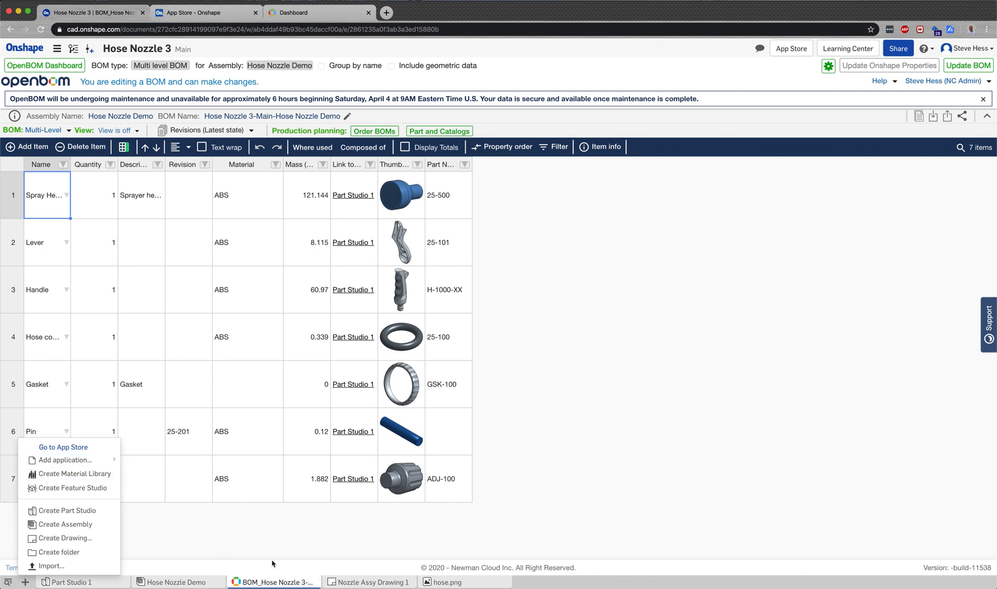
pyautogui.moveTo(545, 458)
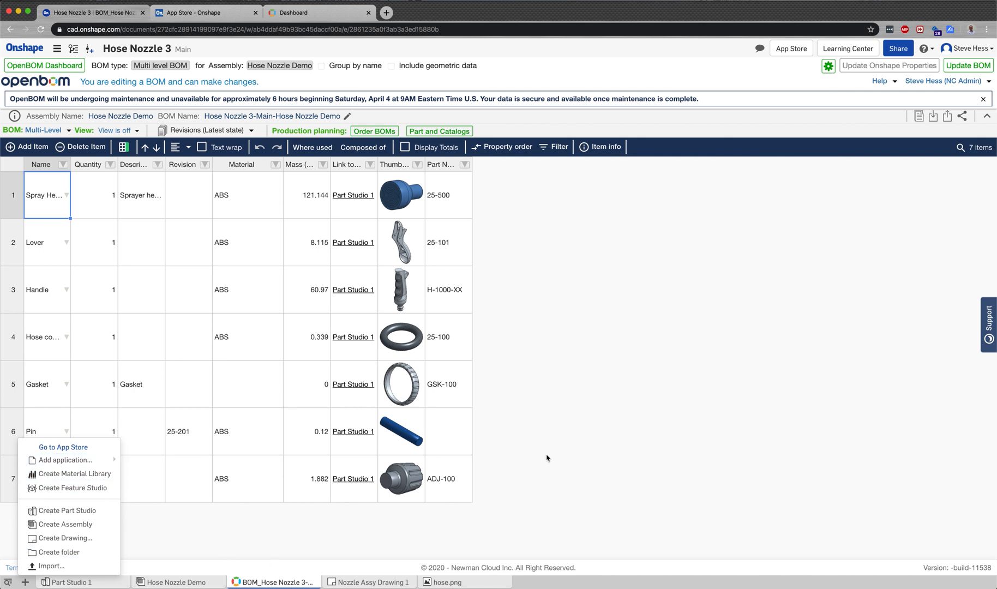